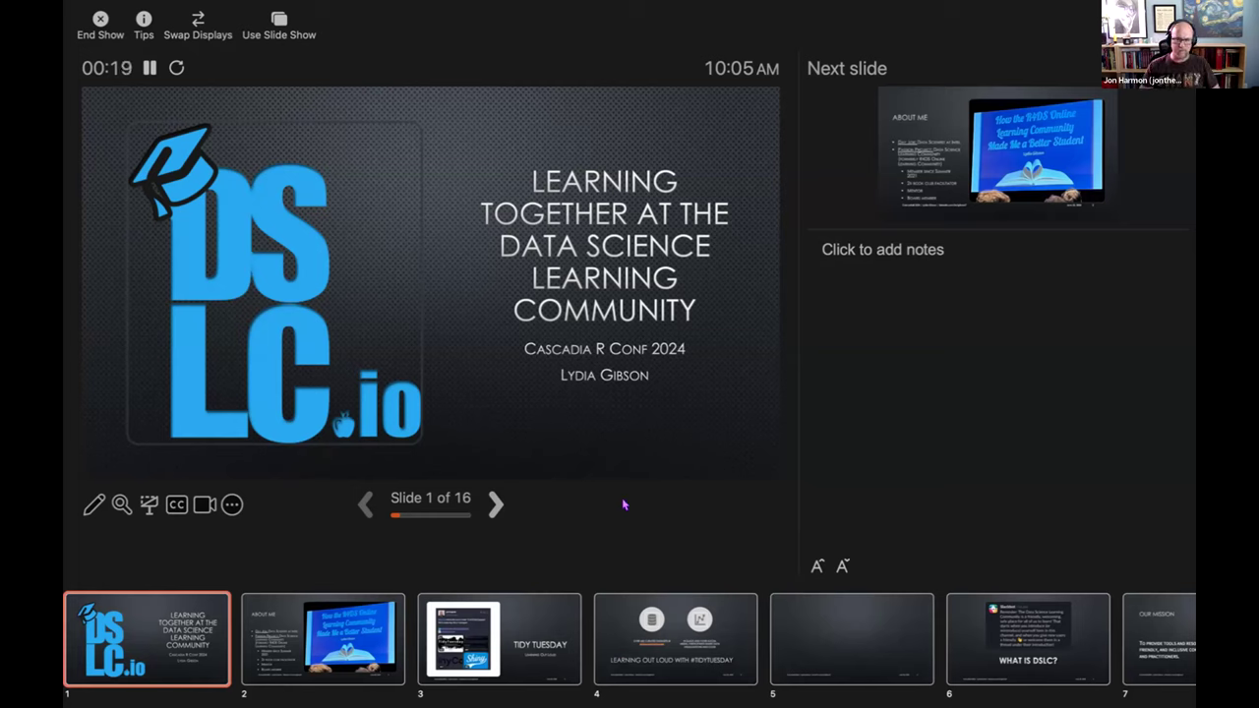
{"action": "mouse_move", "coordinate": [525, 425]}
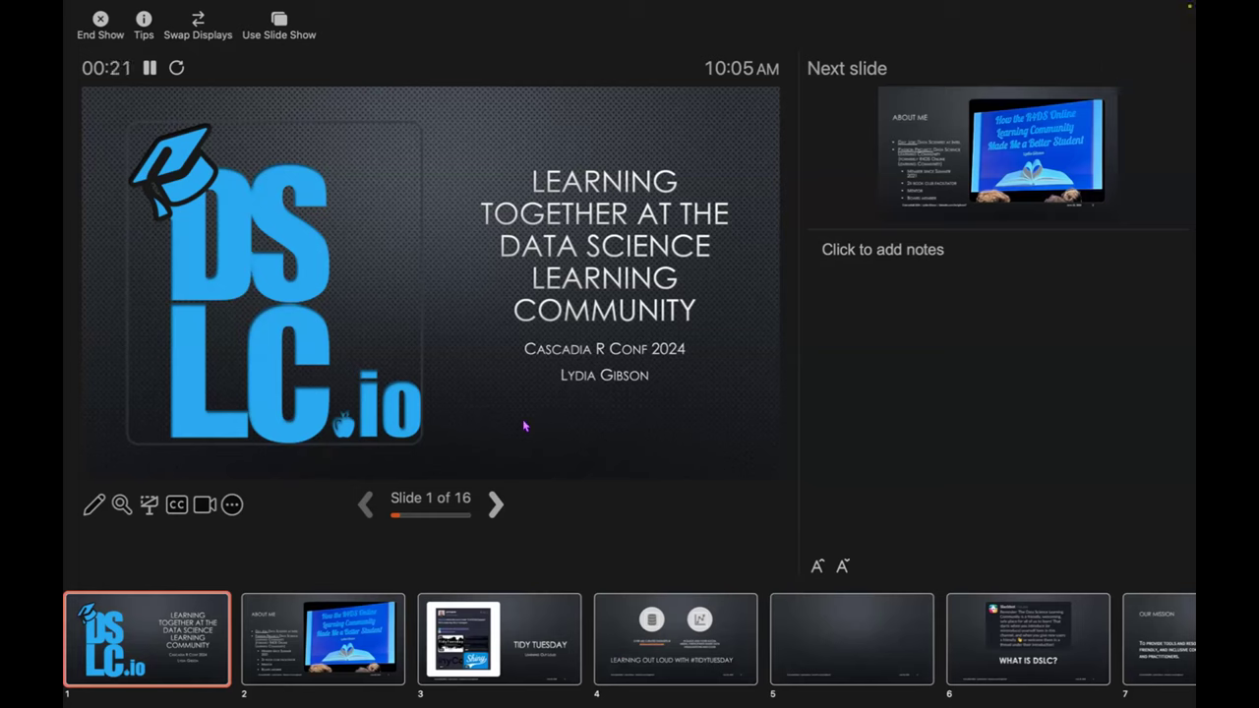
{"action": "mouse_move", "coordinate": [790, 686]}
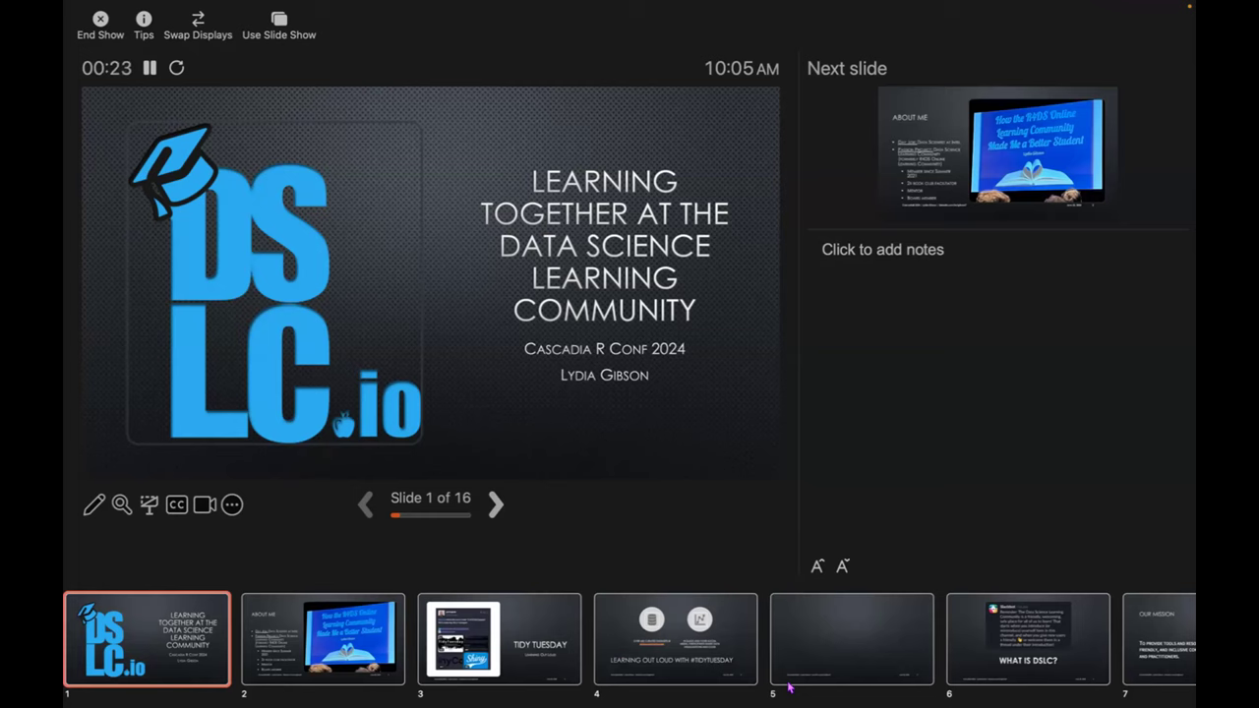
{"action": "mouse_move", "coordinate": [538, 603]}
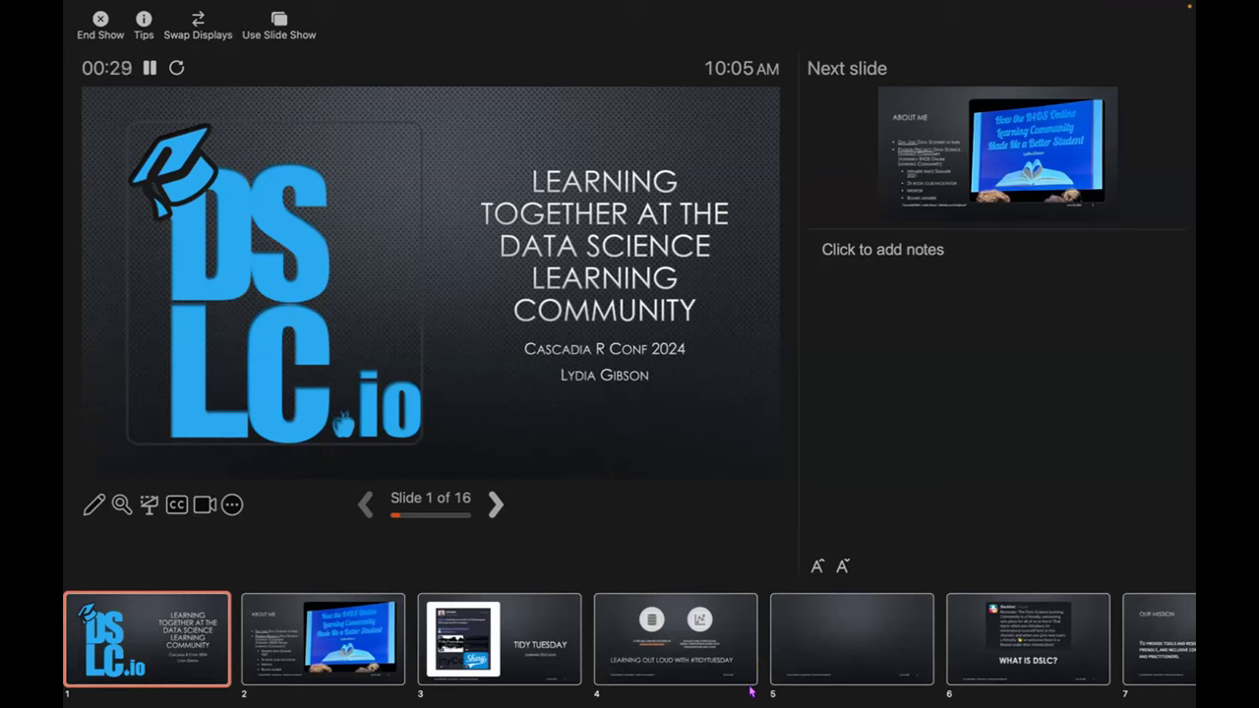
{"action": "mouse_move", "coordinate": [1191, 340]}
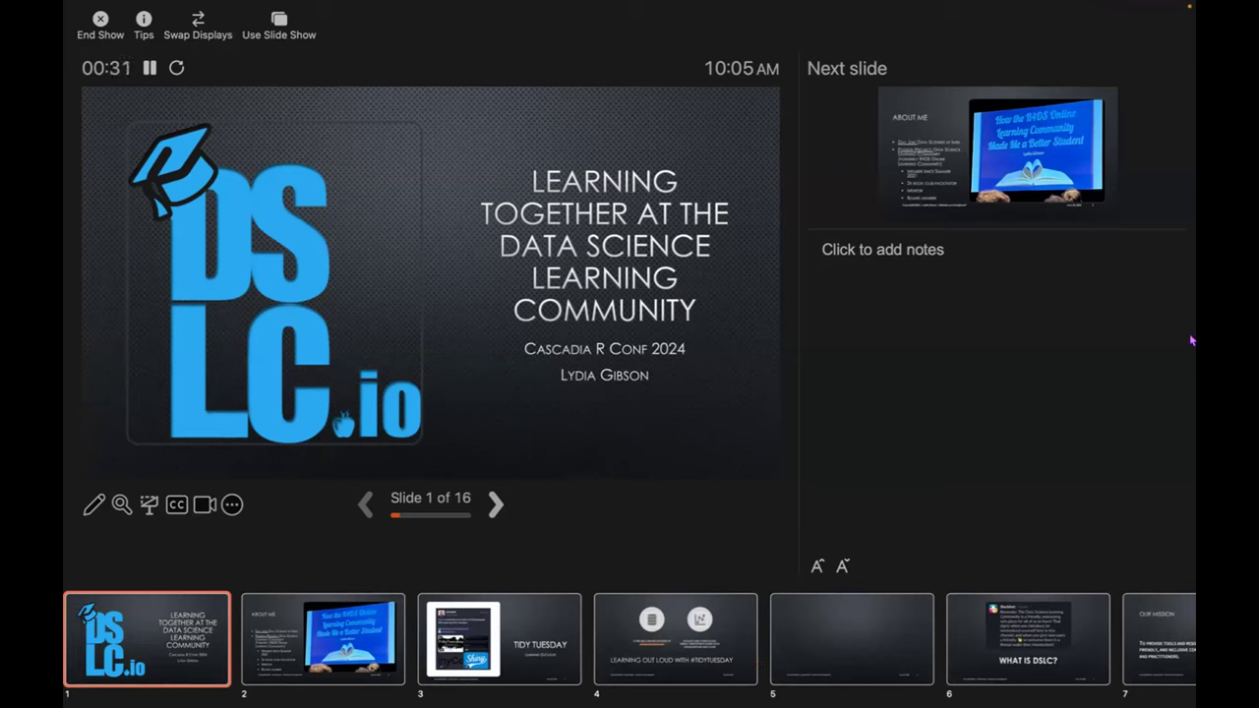
{"action": "mouse_move", "coordinate": [1076, 273]}
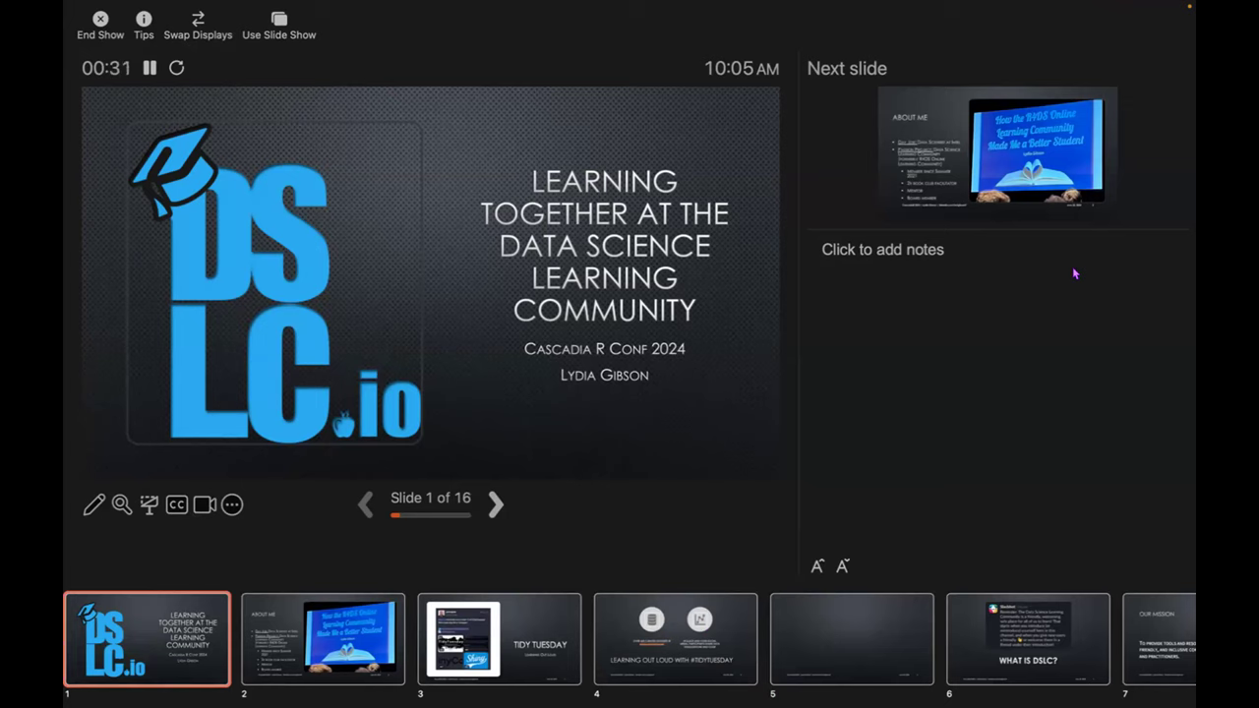
{"action": "mouse_move", "coordinate": [1028, 430]}
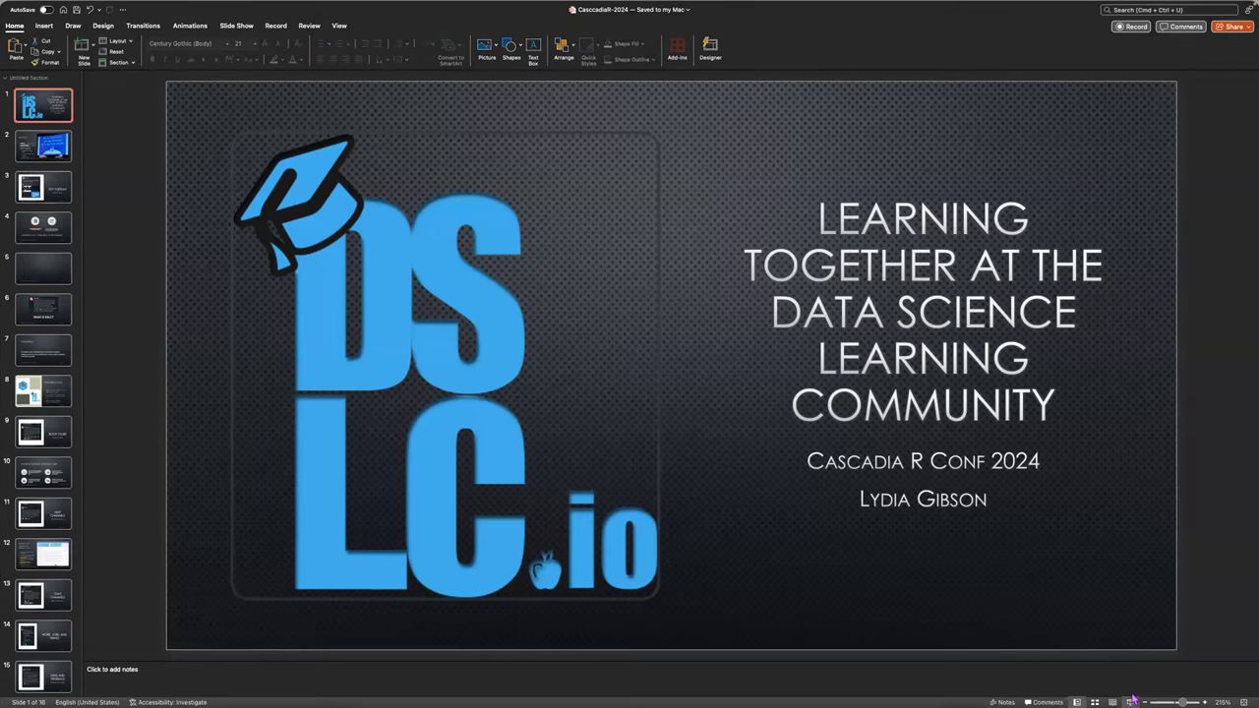
{"action": "mouse_move", "coordinate": [1067, 579]}
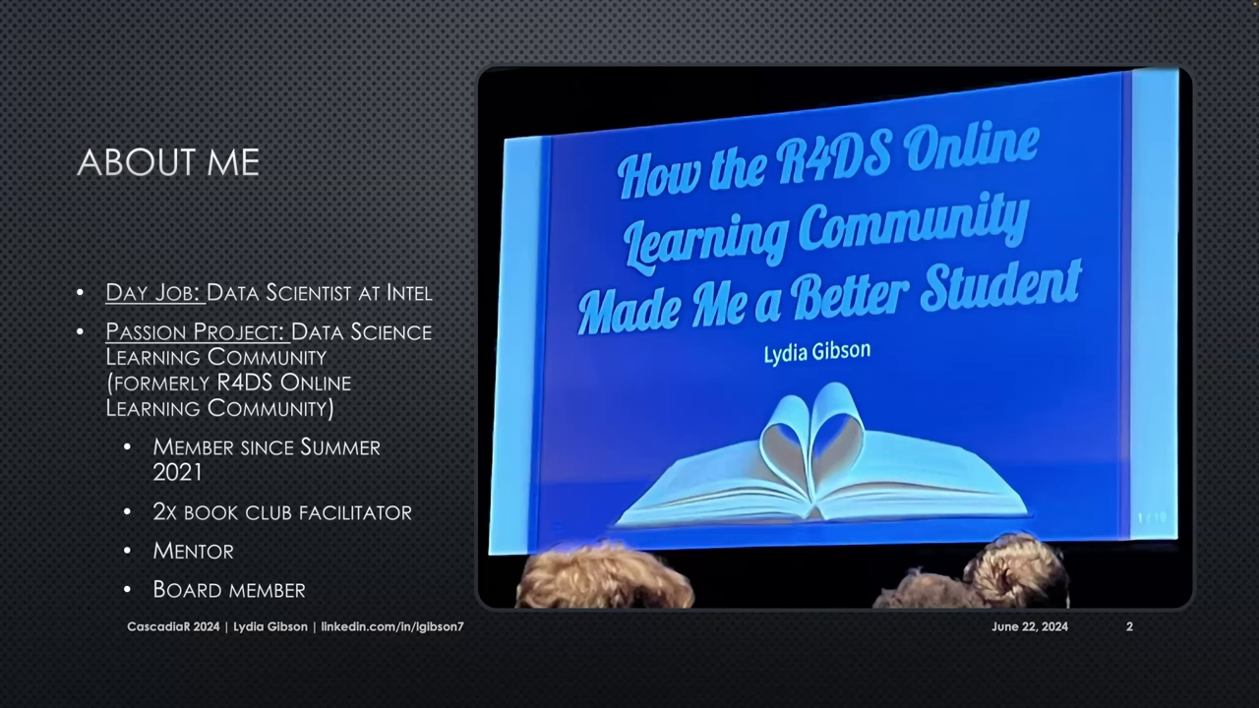
{"action": "key", "text": "right"}
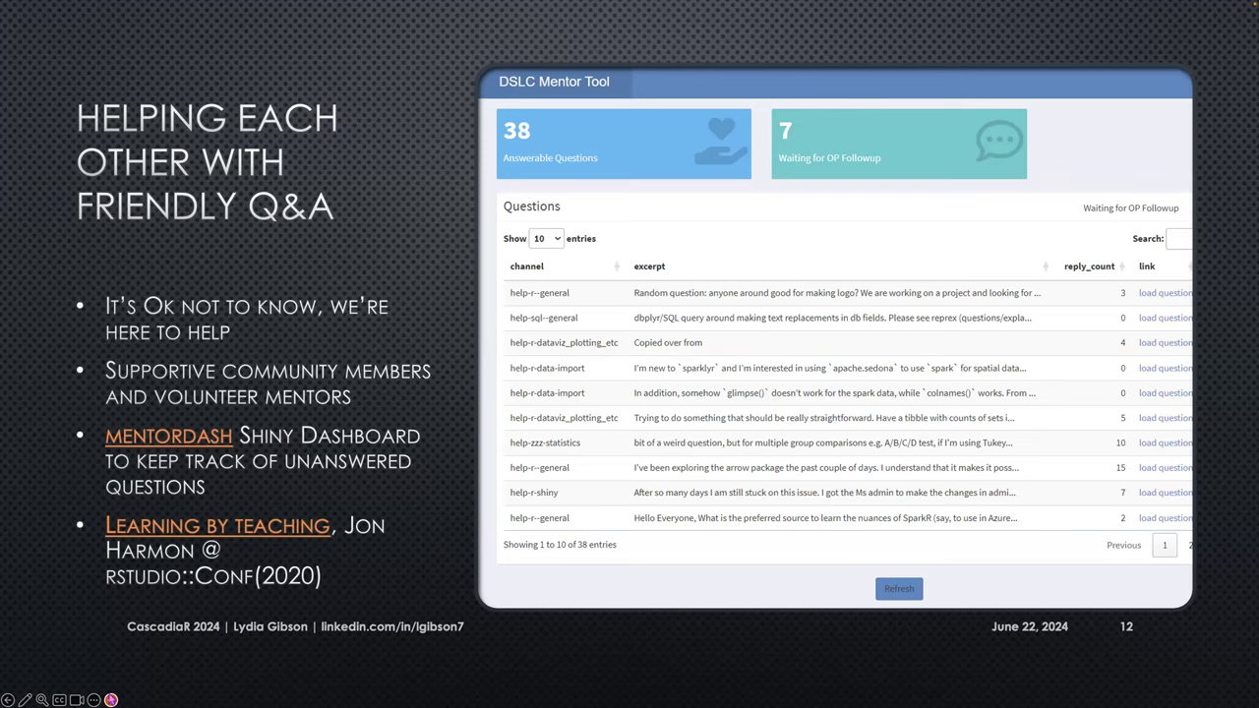
Step: Advance the slideshow to slide 15, Wins and Feedback
{"action": "key", "text": "right"}
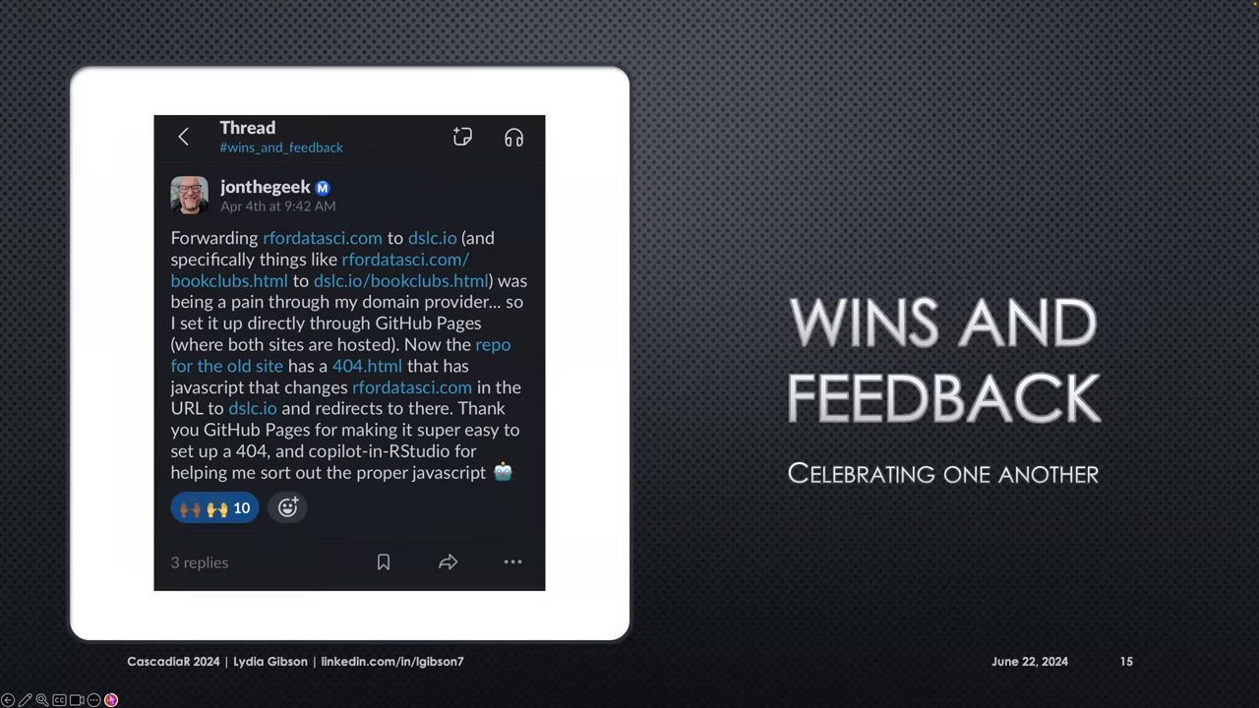
{"action": "key", "text": "Escape"}
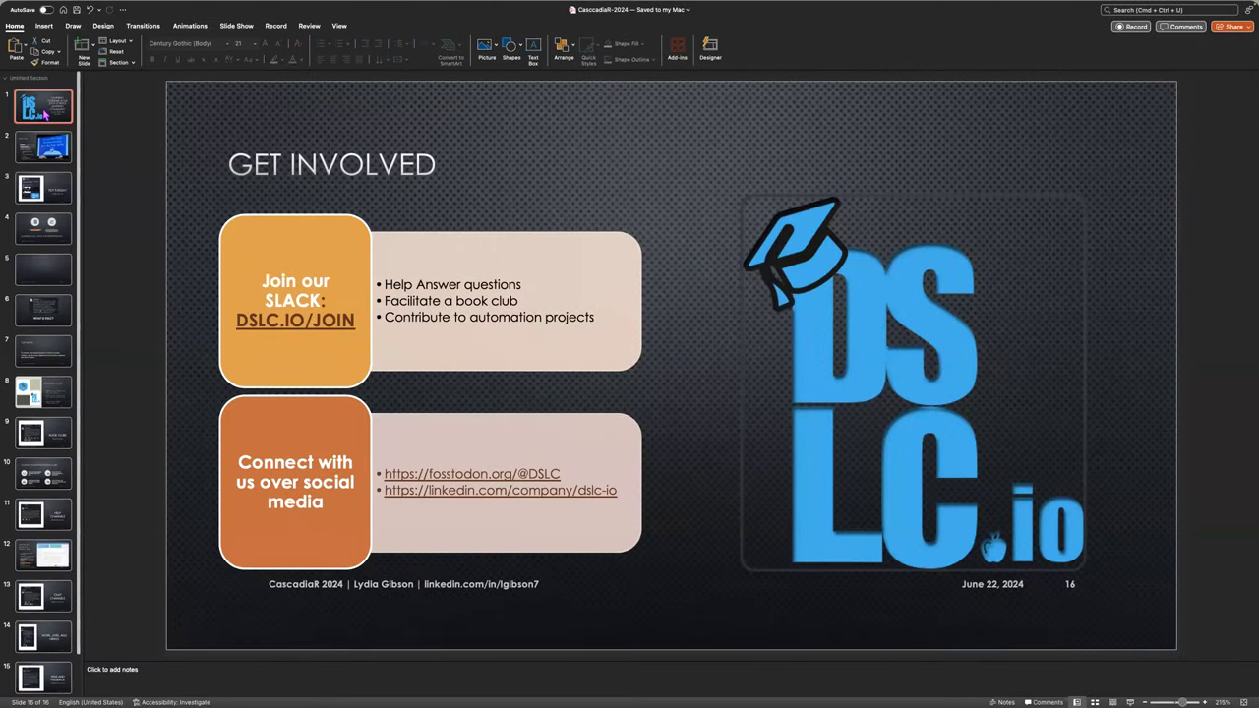
Step: Step through the title, About Me and Tidy Tuesday slides from the thumbnail pane
{"action": "left_click", "coordinate": [42, 147]}
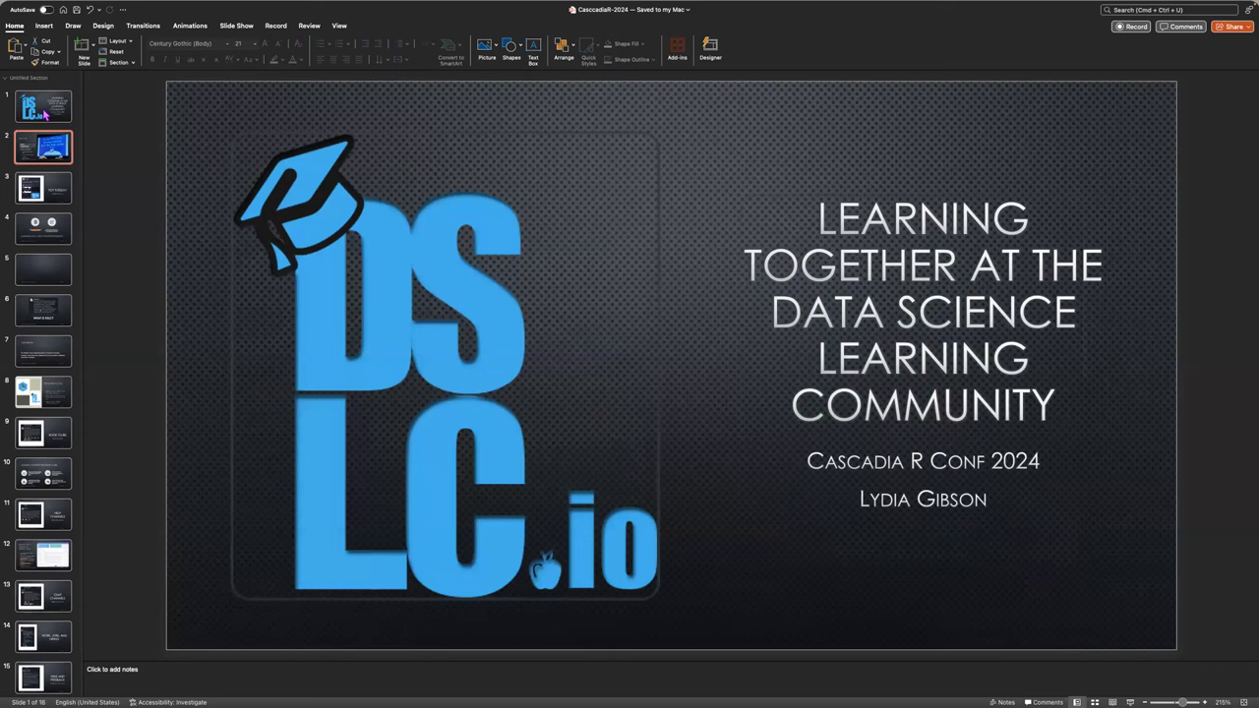
{"action": "left_click", "coordinate": [43, 146]}
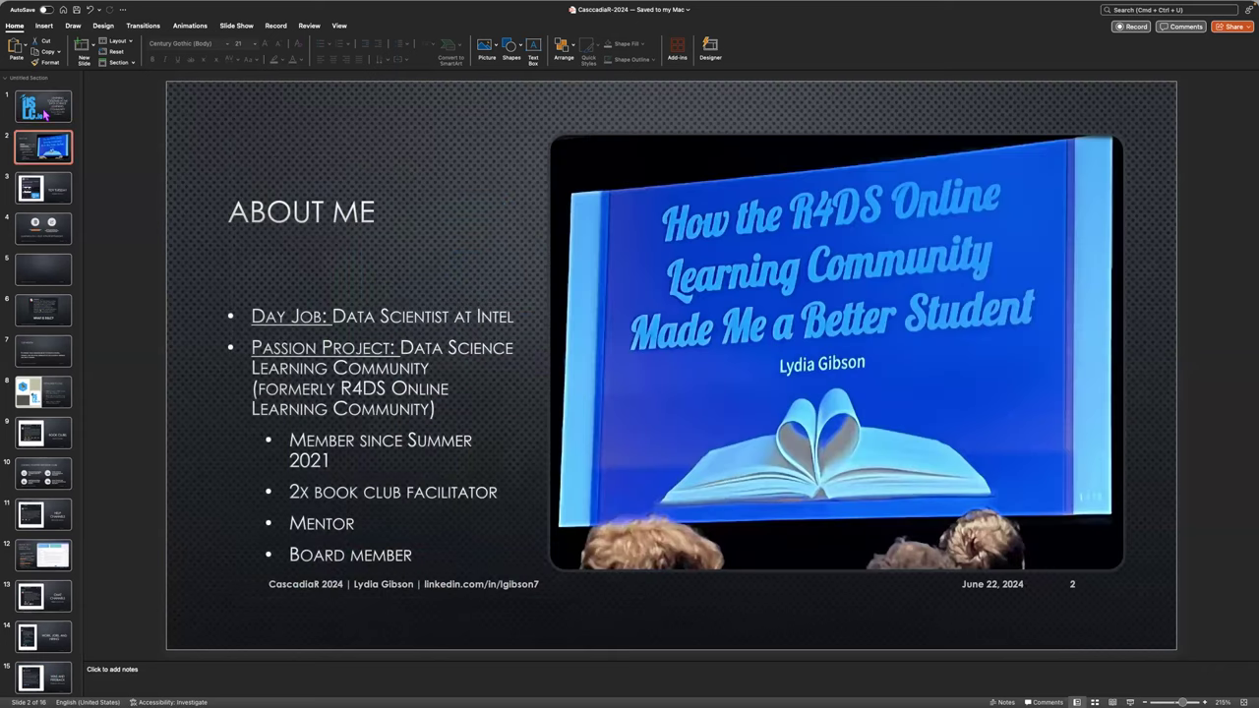
{"action": "left_click", "coordinate": [43, 188]}
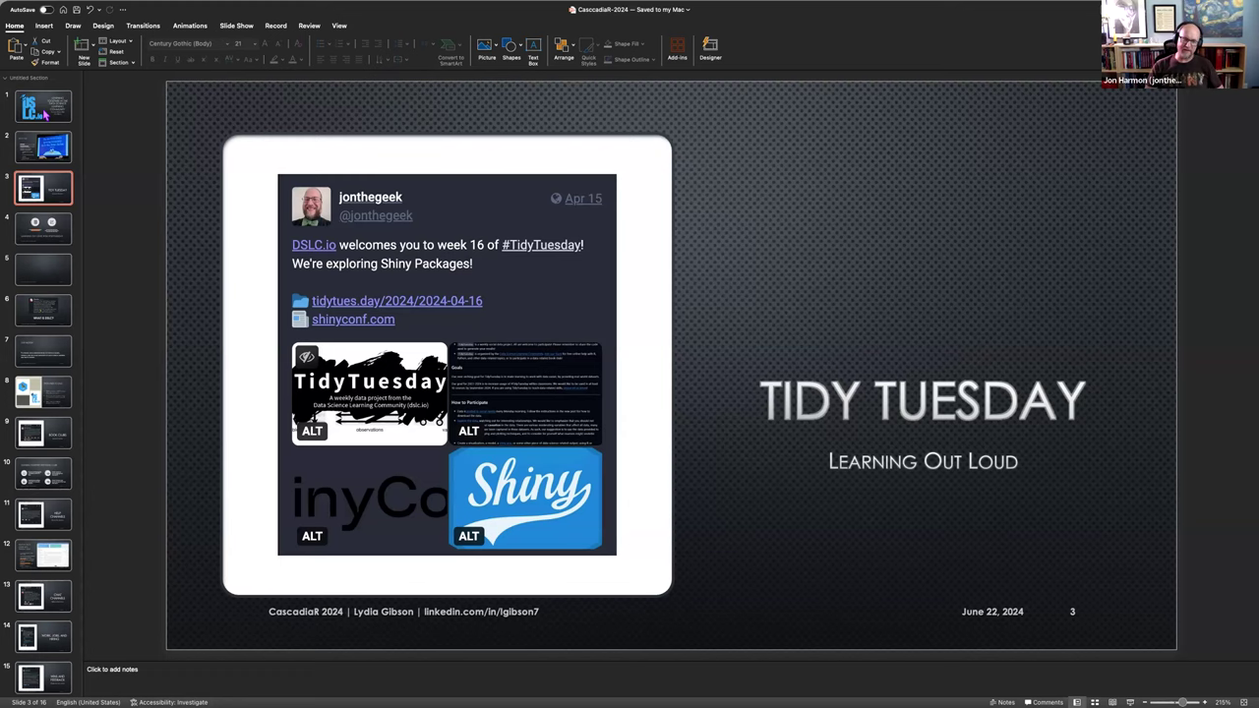
Step: Show the slide after Tidy Tuesday, then the empty fifth slide
{"action": "left_click", "coordinate": [42, 228]}
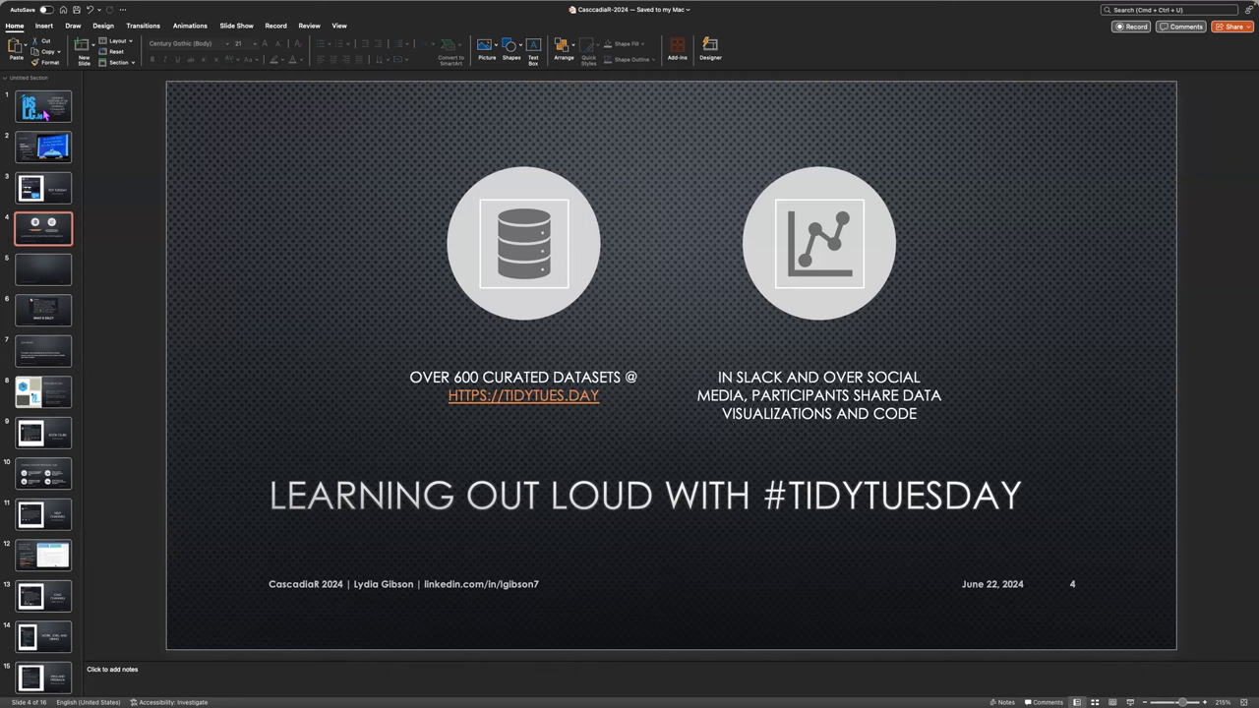
{"action": "left_click", "coordinate": [43, 311]}
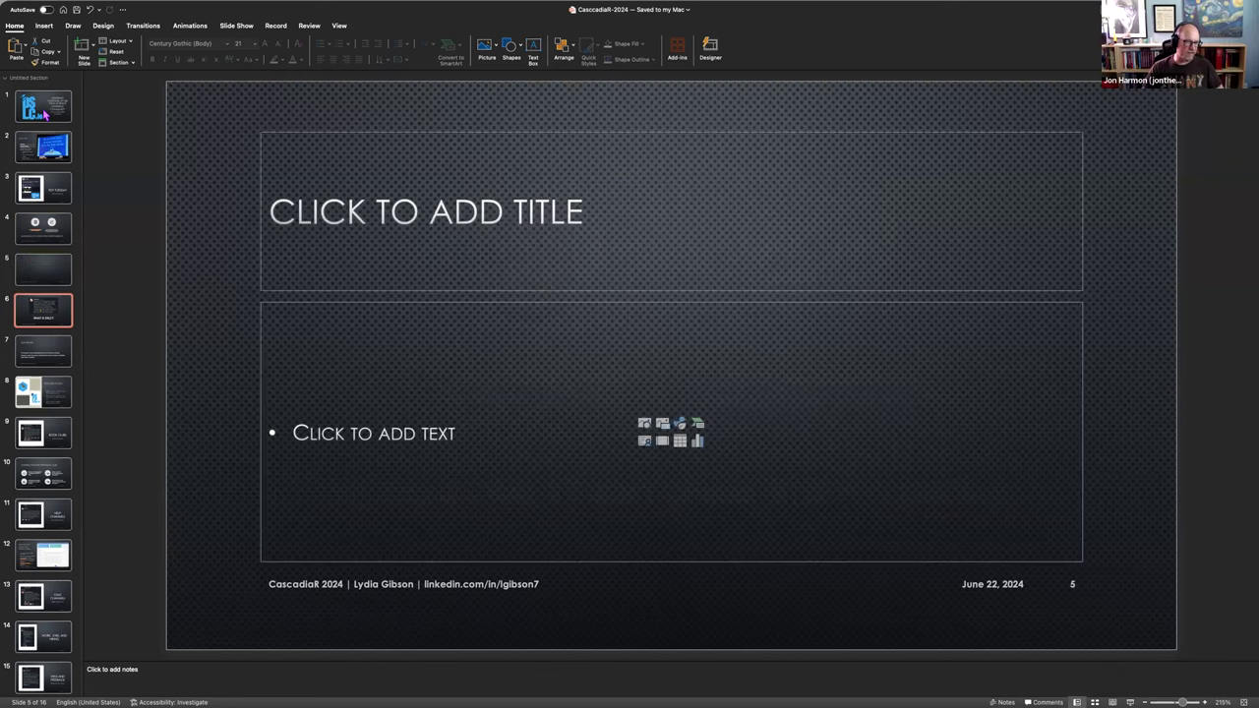
Step: Show Our Mission, look at From R4DS to DSLC, then return to Our Mission
{"action": "left_click", "coordinate": [43, 351]}
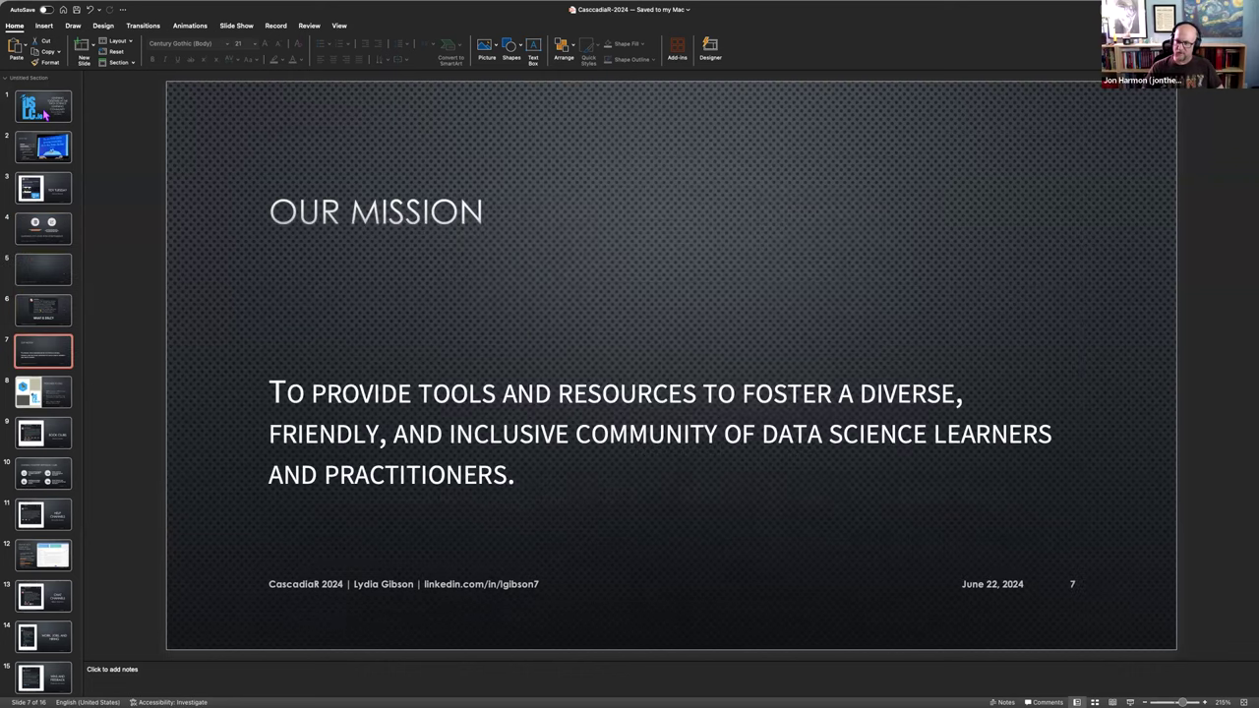
{"action": "left_click", "coordinate": [44, 391]}
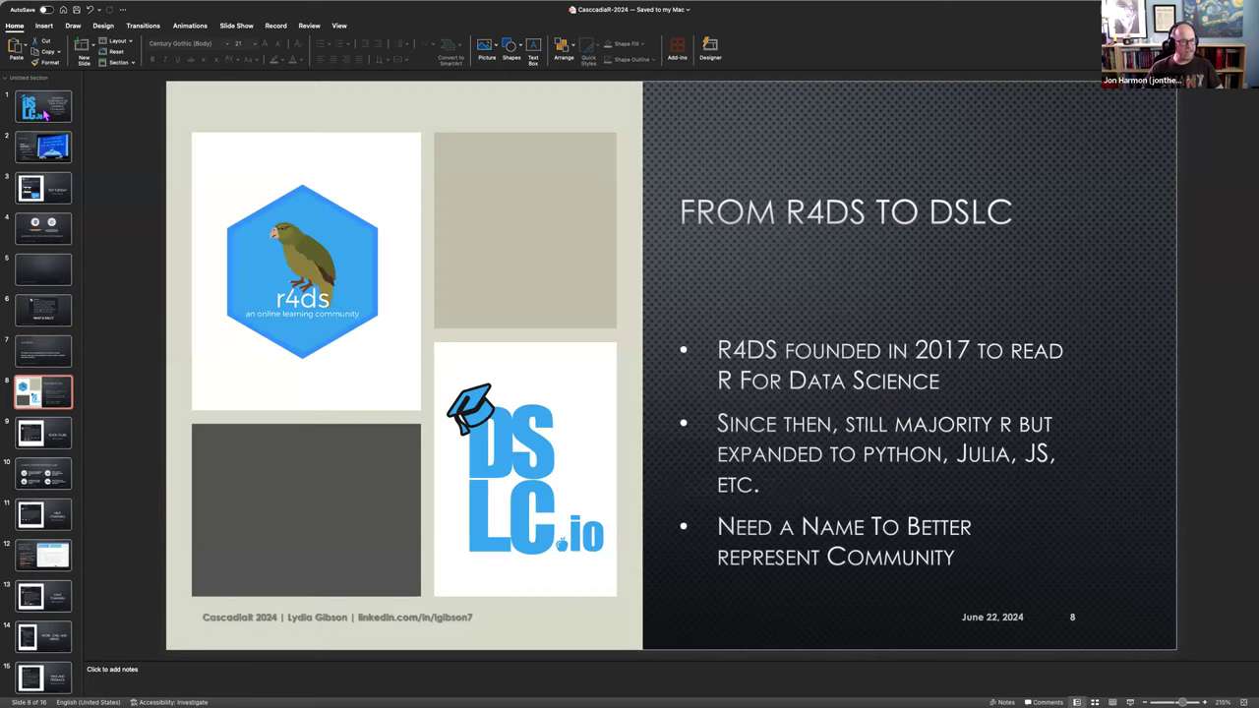
{"action": "left_click", "coordinate": [44, 351]}
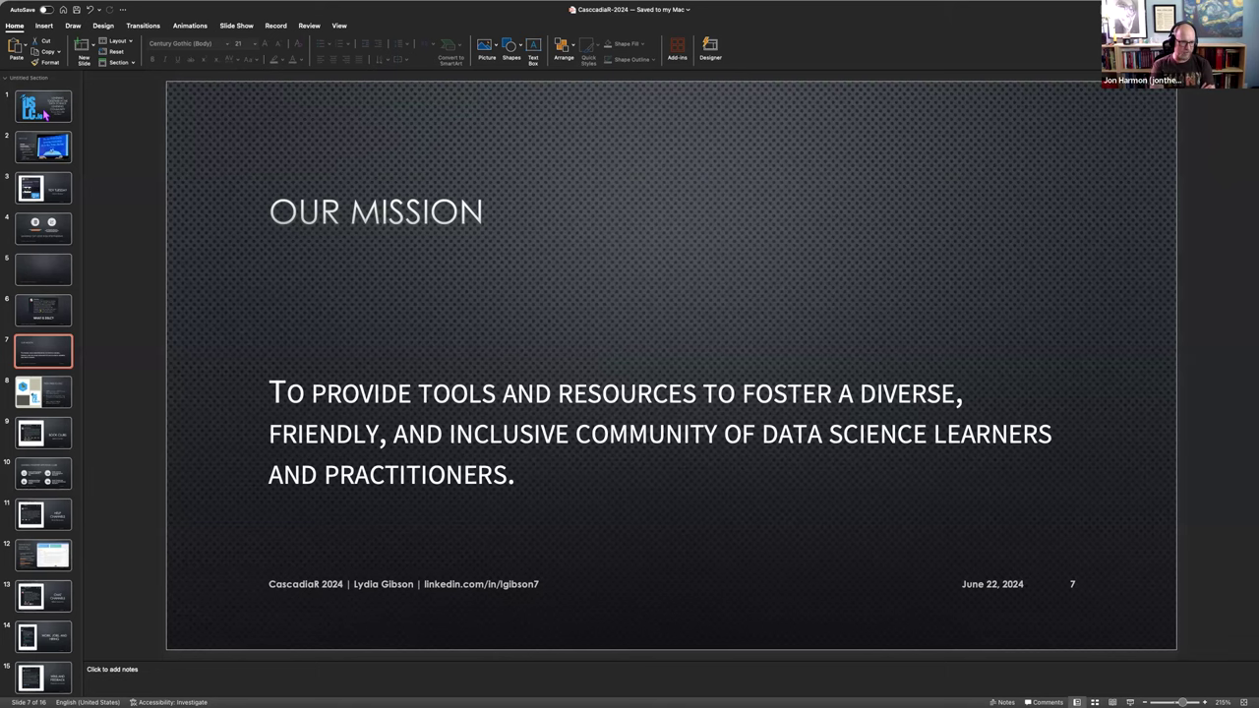
Step: Pass the From R4DS to DSLC slide and land on slide 15, Wins and Feedback
{"action": "left_click", "coordinate": [42, 392]}
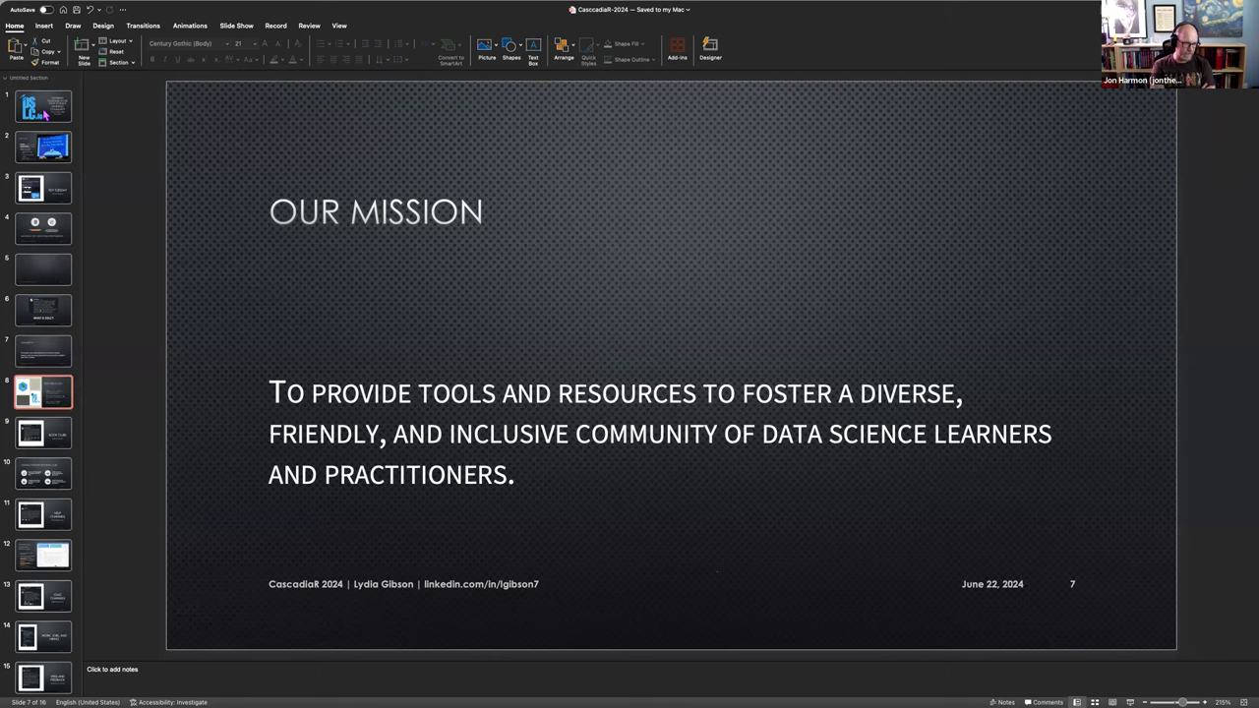
{"action": "left_click", "coordinate": [42, 433]}
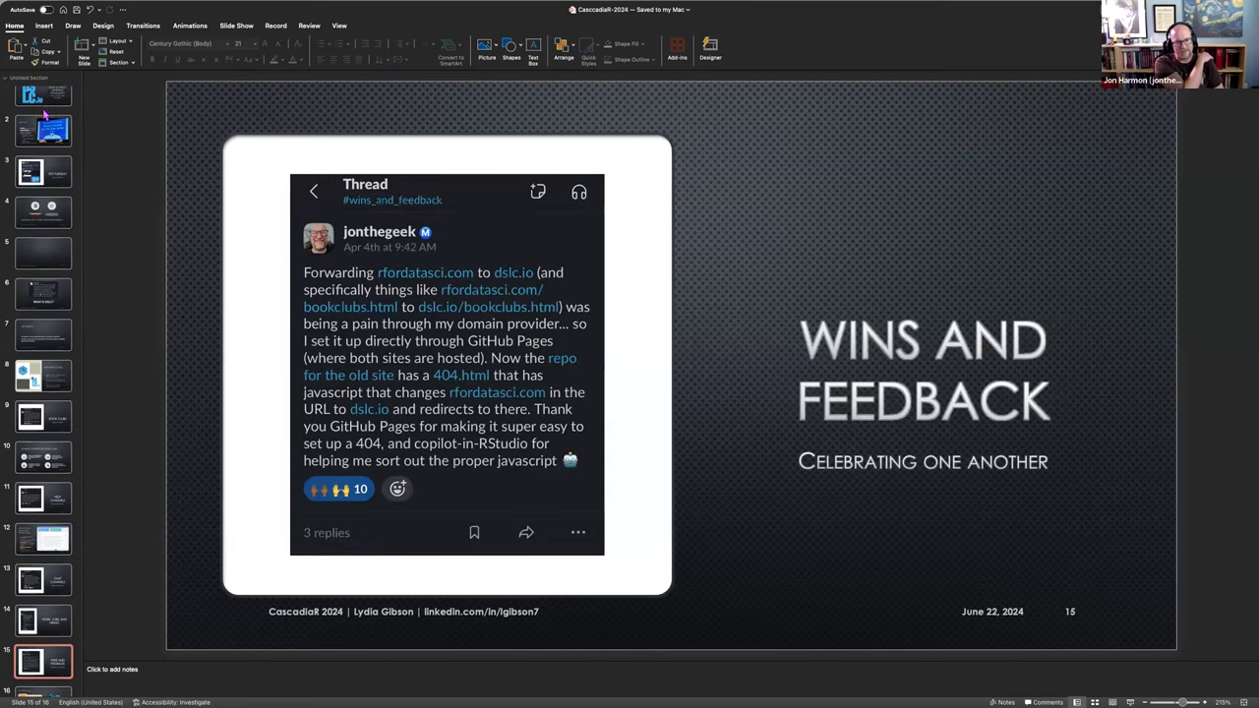
{"action": "scroll", "scroll_direction": "up", "scroll_amount": 3}
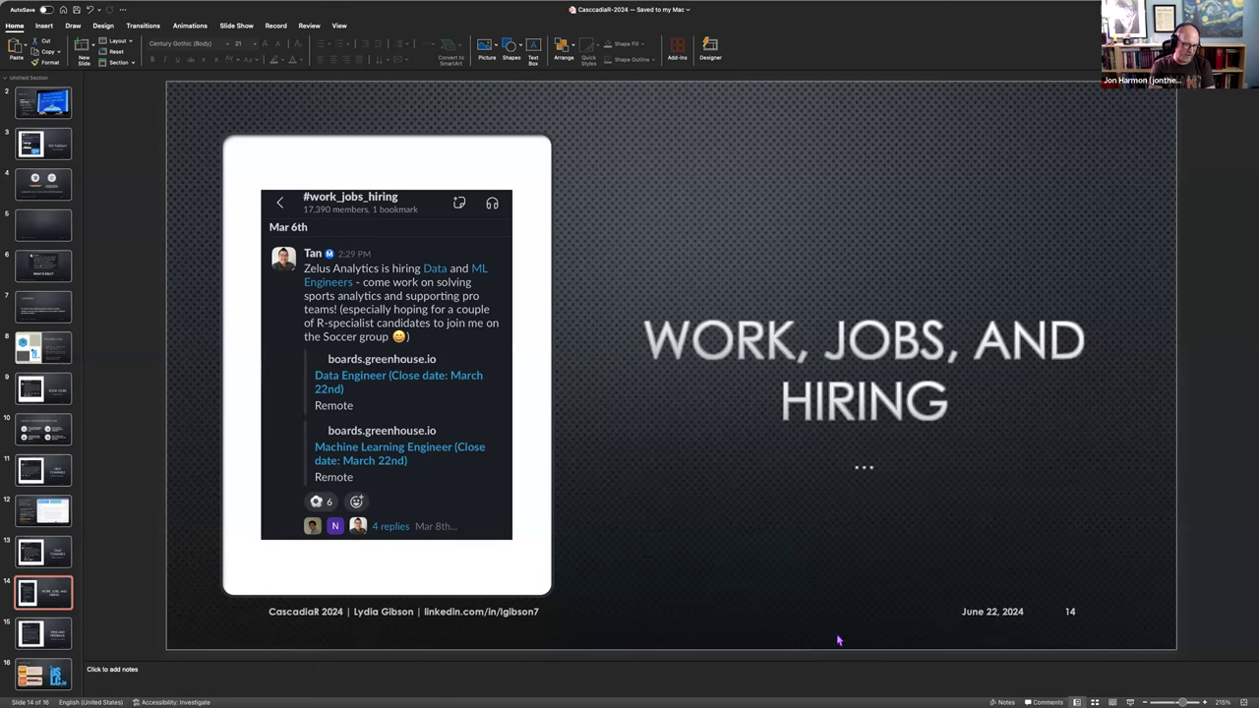
{"action": "mouse_move", "coordinate": [807, 639]}
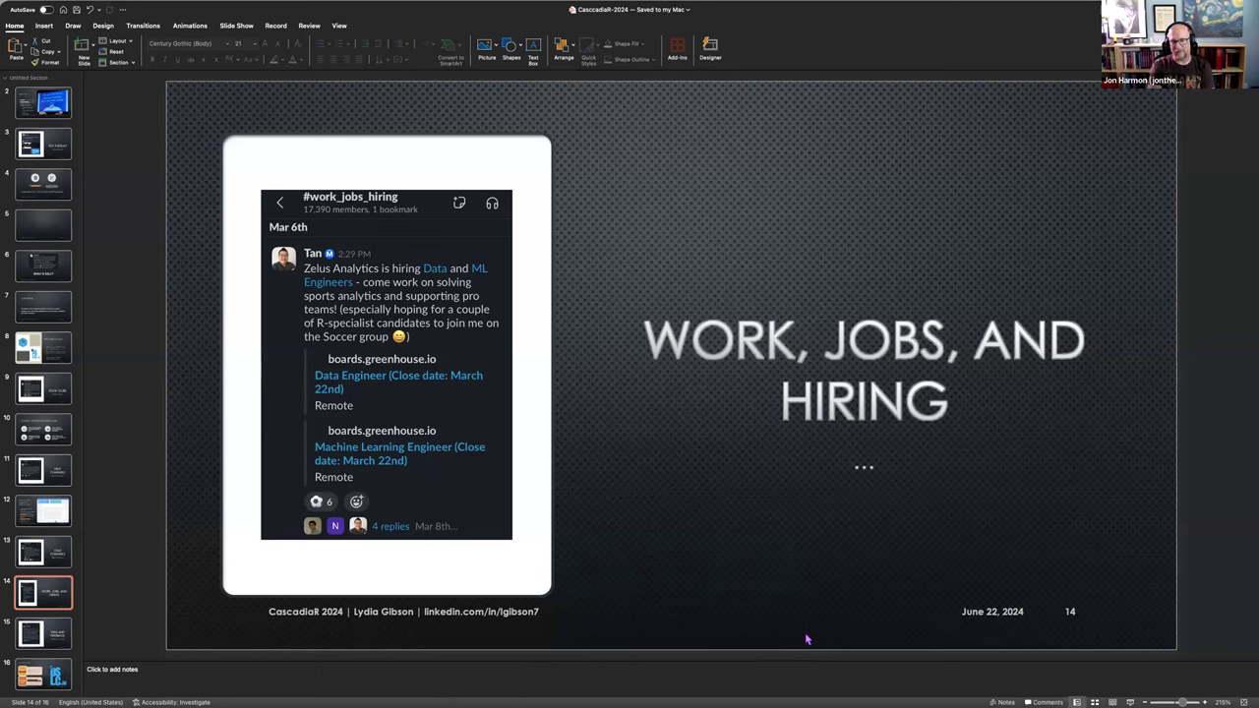
{"action": "mouse_move", "coordinate": [864, 343]}
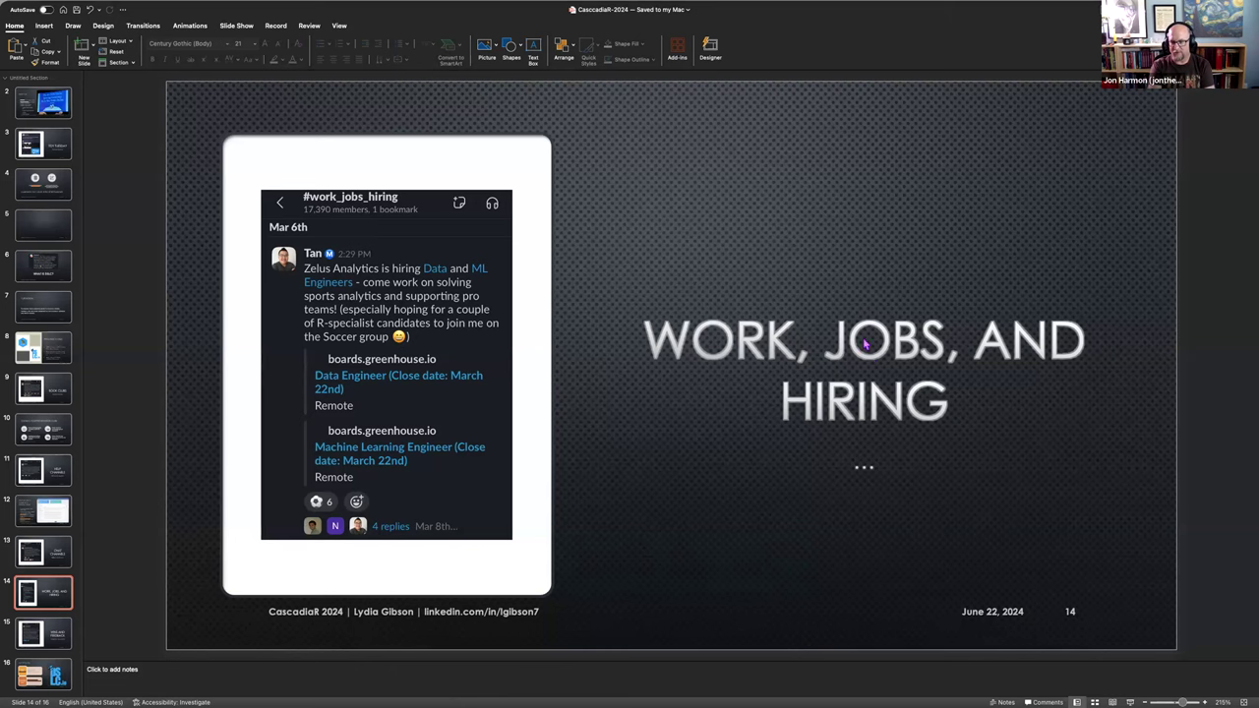
{"action": "mouse_move", "coordinate": [1152, 307]}
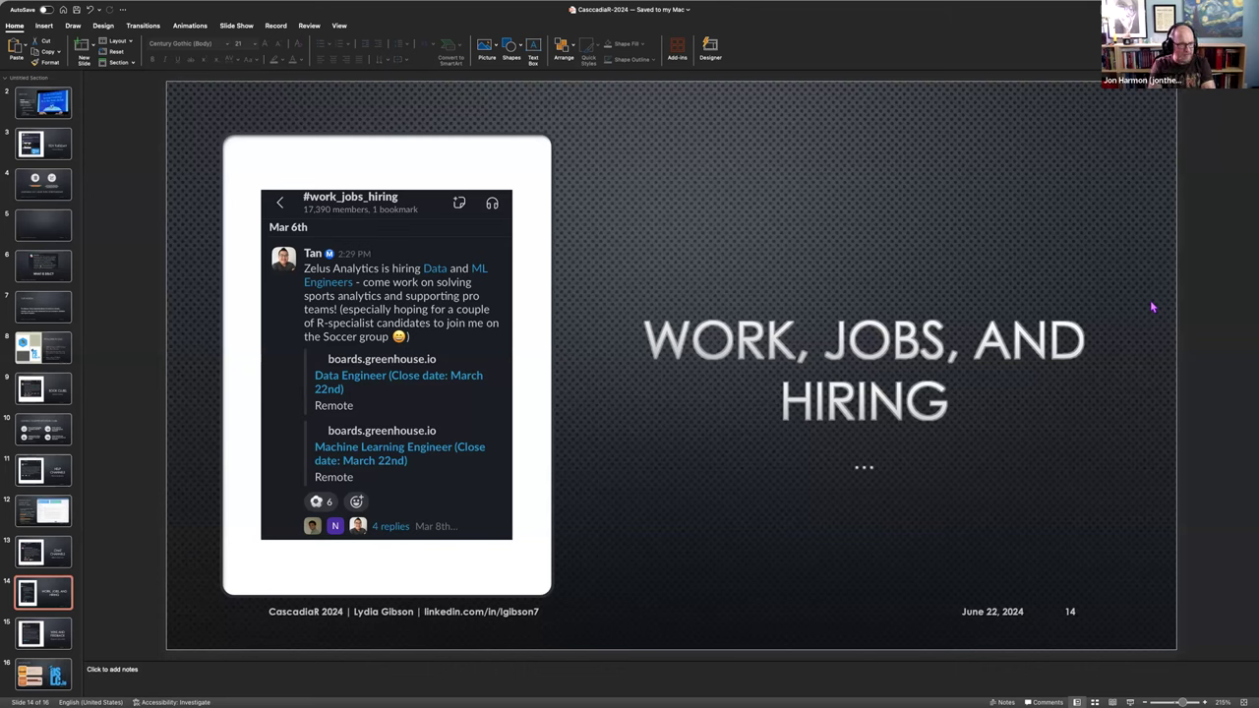
{"action": "mouse_move", "coordinate": [403, 459]}
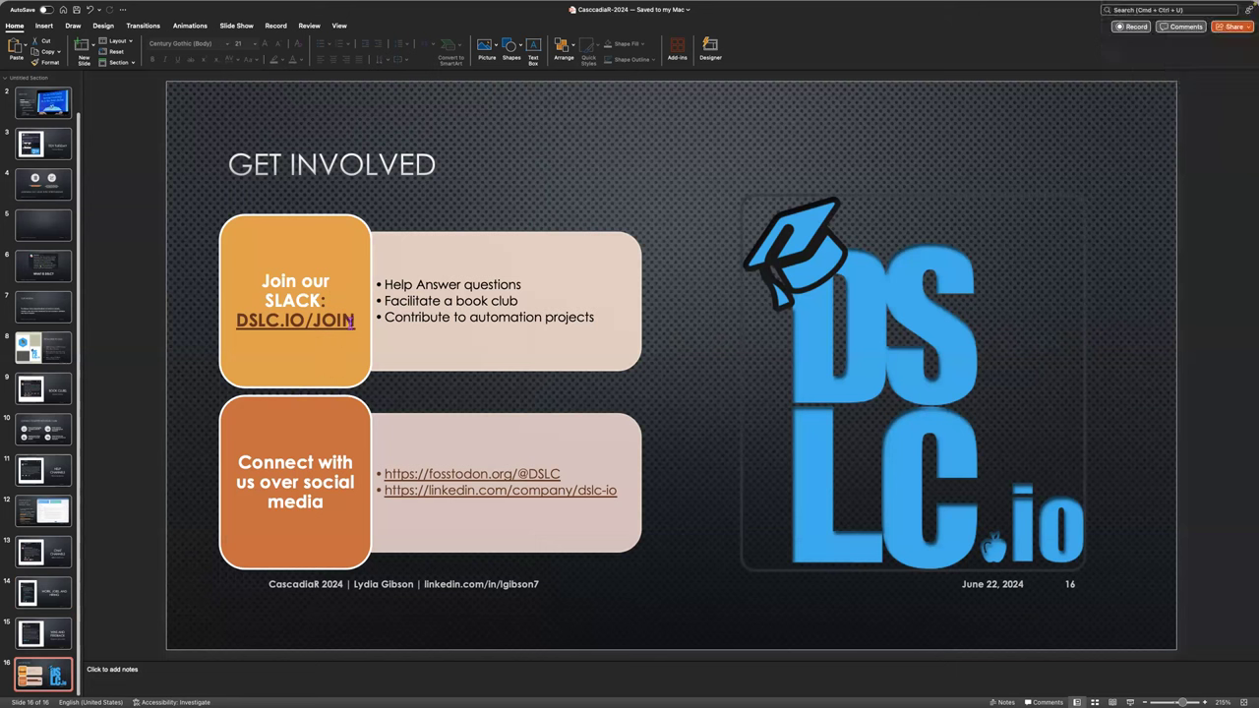
Step: Edit the orange heading so it reads Join our community: DSLC.IO/
{"action": "left_click", "coordinate": [361, 353]}
{"action": "type", "text": "commun:"}
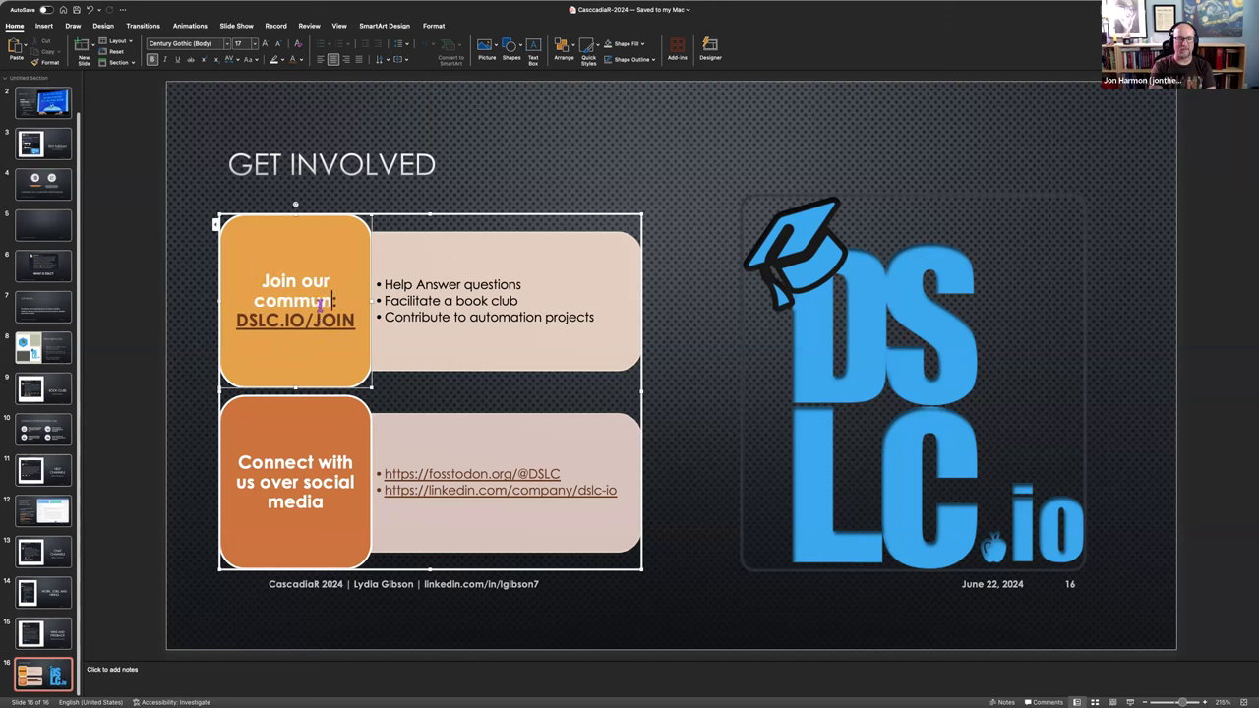
{"action": "type", "text": "ity:"}
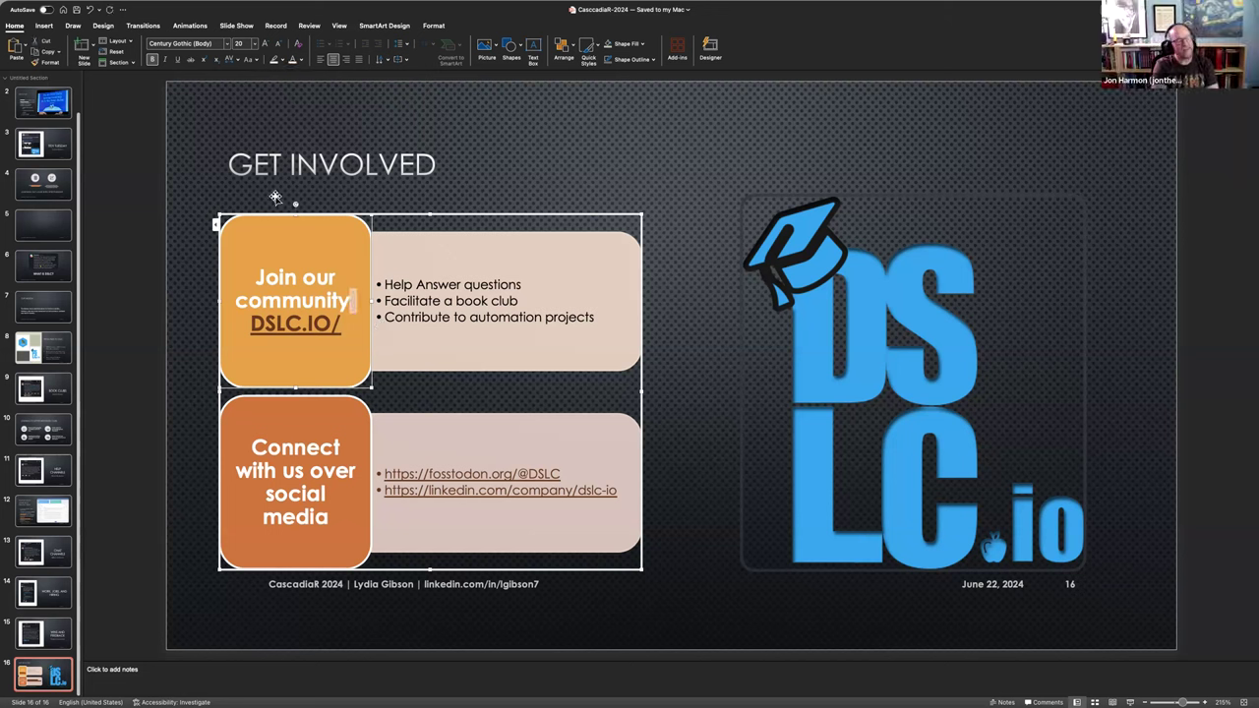
{"action": "left_click", "coordinate": [505, 182]}
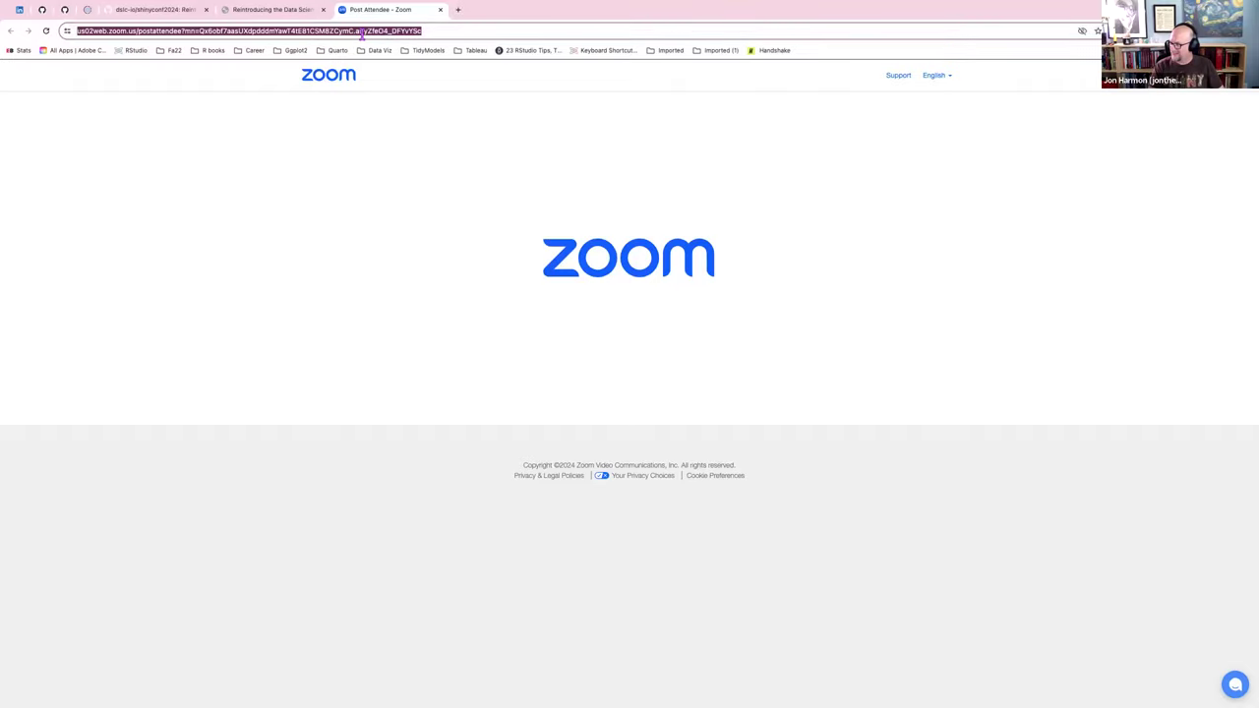
Step: Go to dslc.video from the address bar
{"action": "type", "text": "dslc.video"}
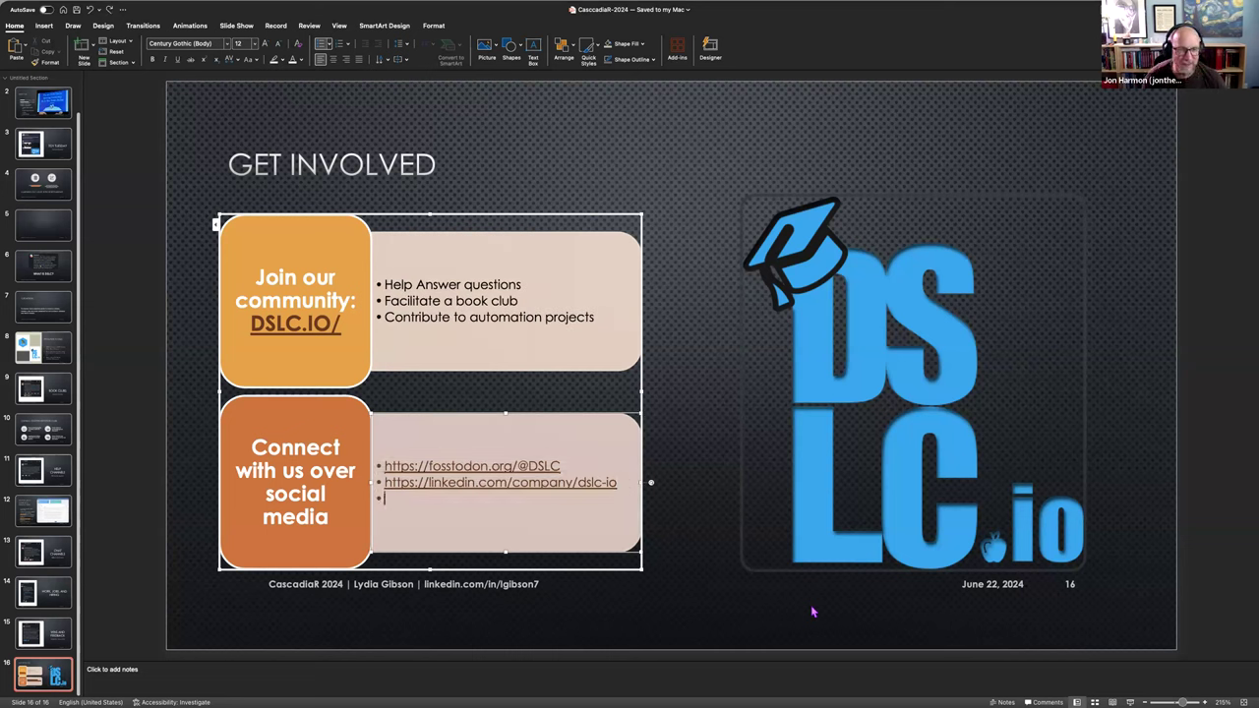
{"action": "type", "text": "https:"}
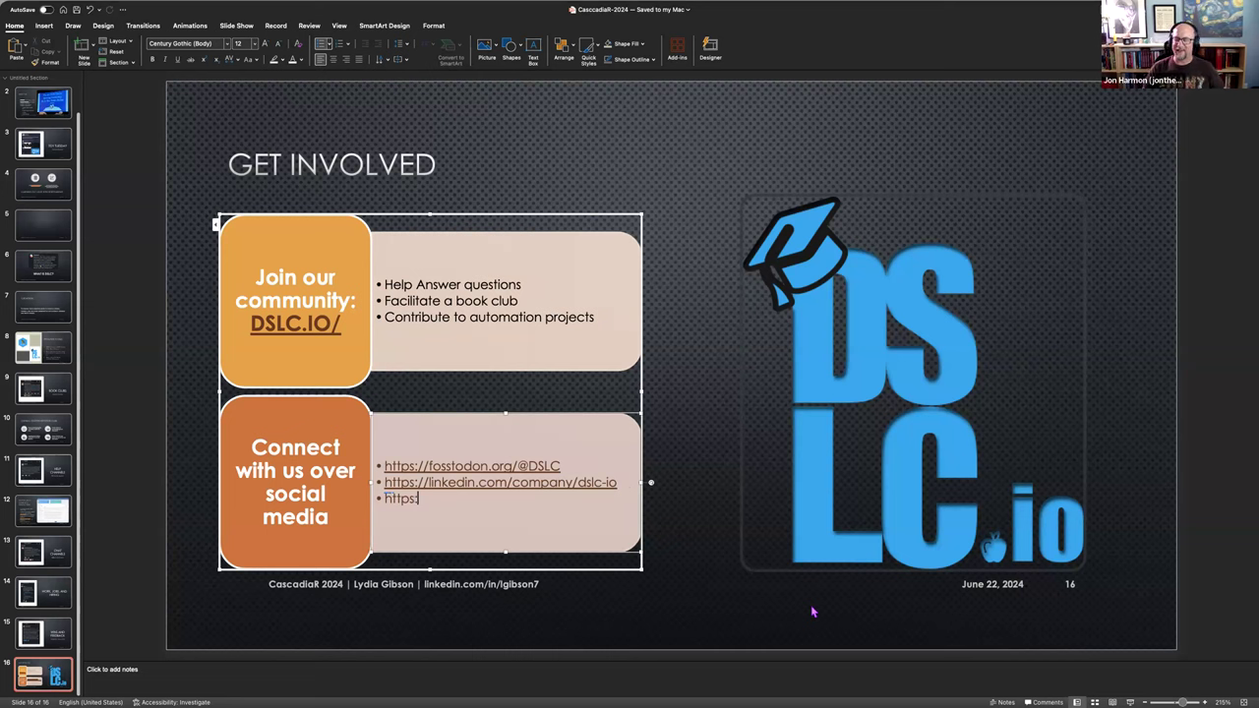
{"action": "type", "text": "//"}
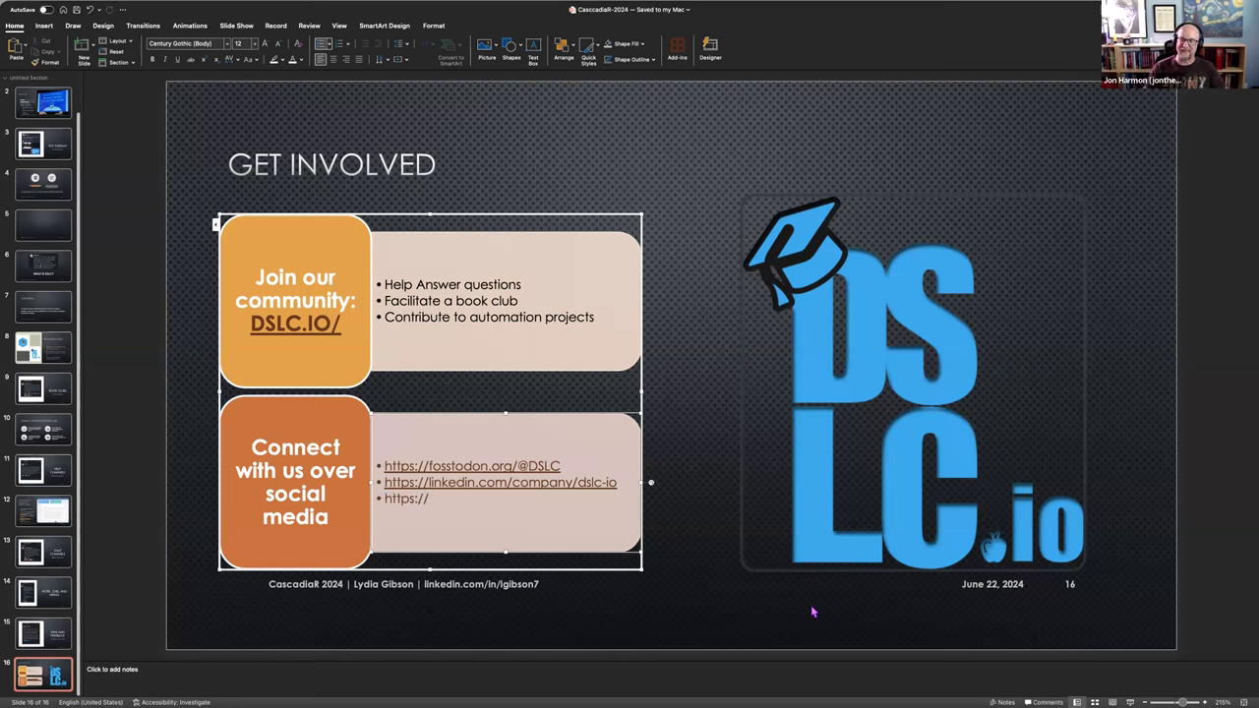
{"action": "type", "text": "dslc."}
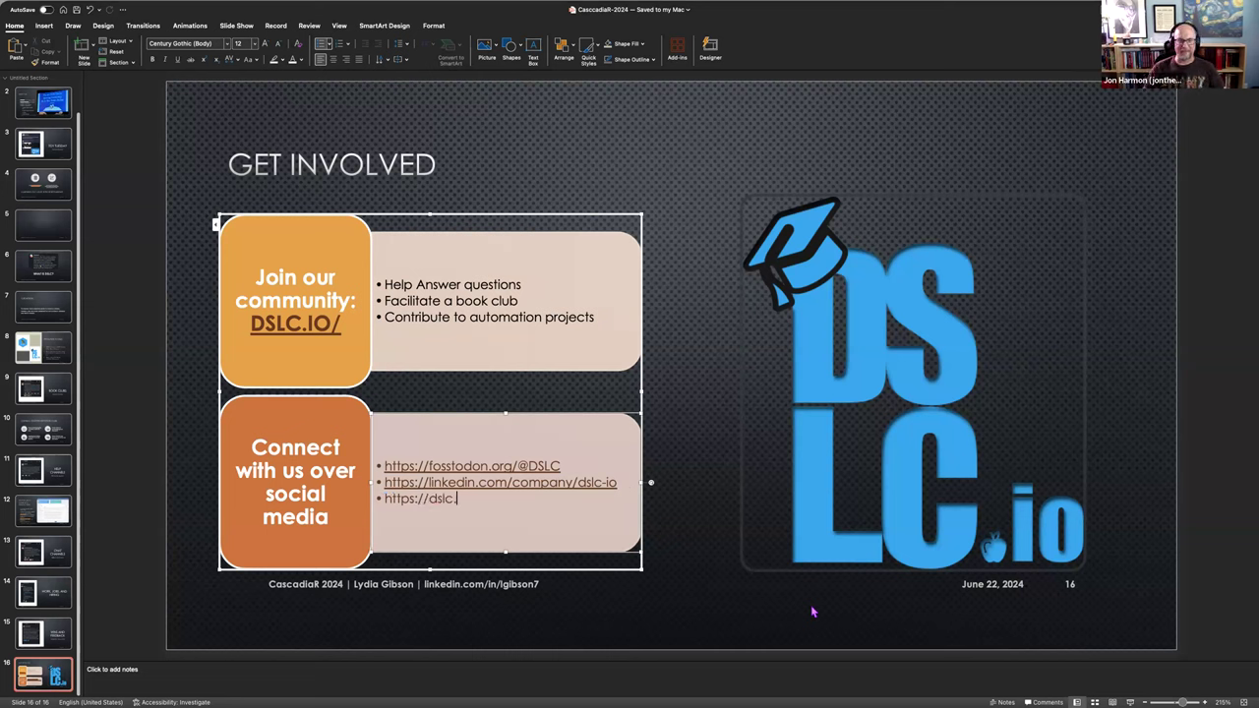
{"action": "type", "text": "video"}
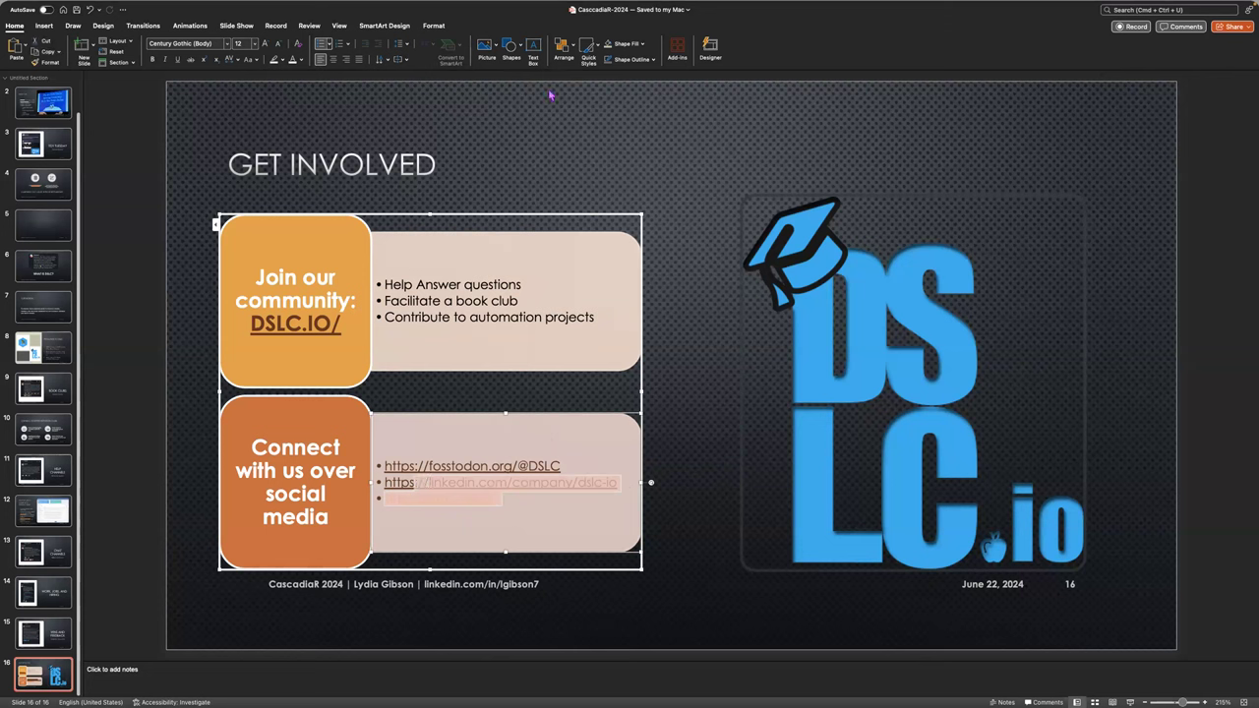
{"action": "left_click", "coordinate": [302, 58]}
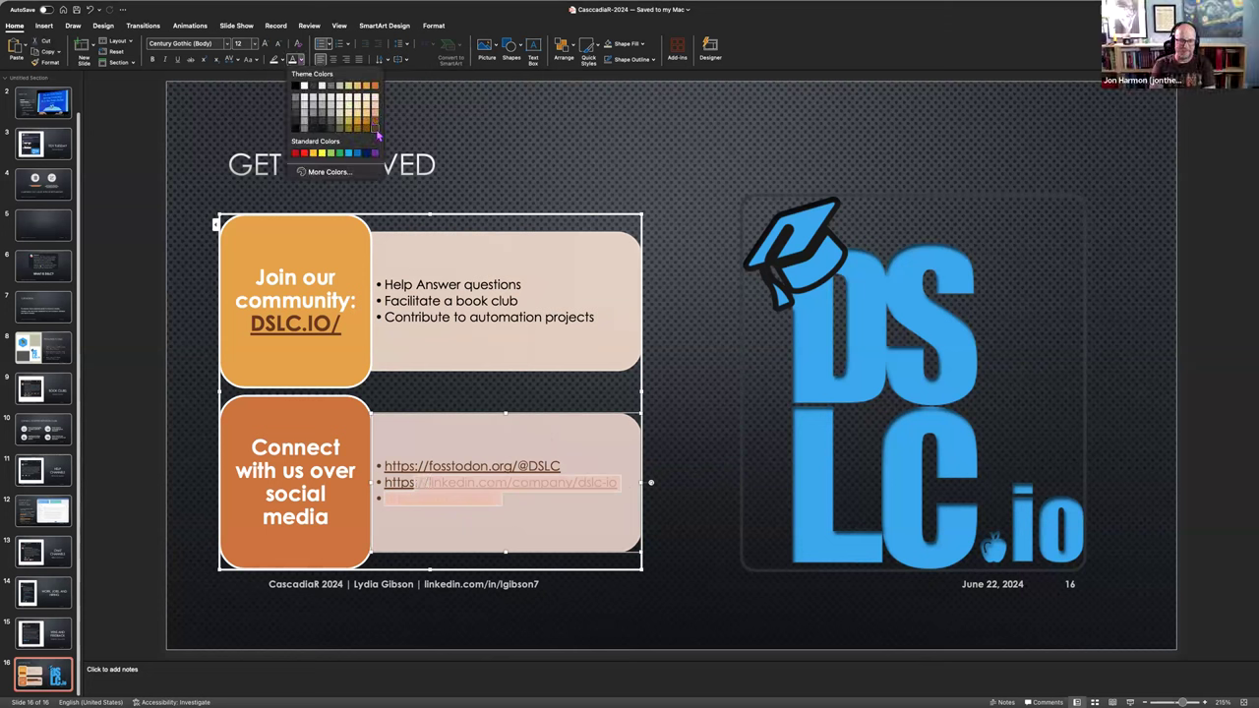
{"action": "left_click", "coordinate": [659, 167]}
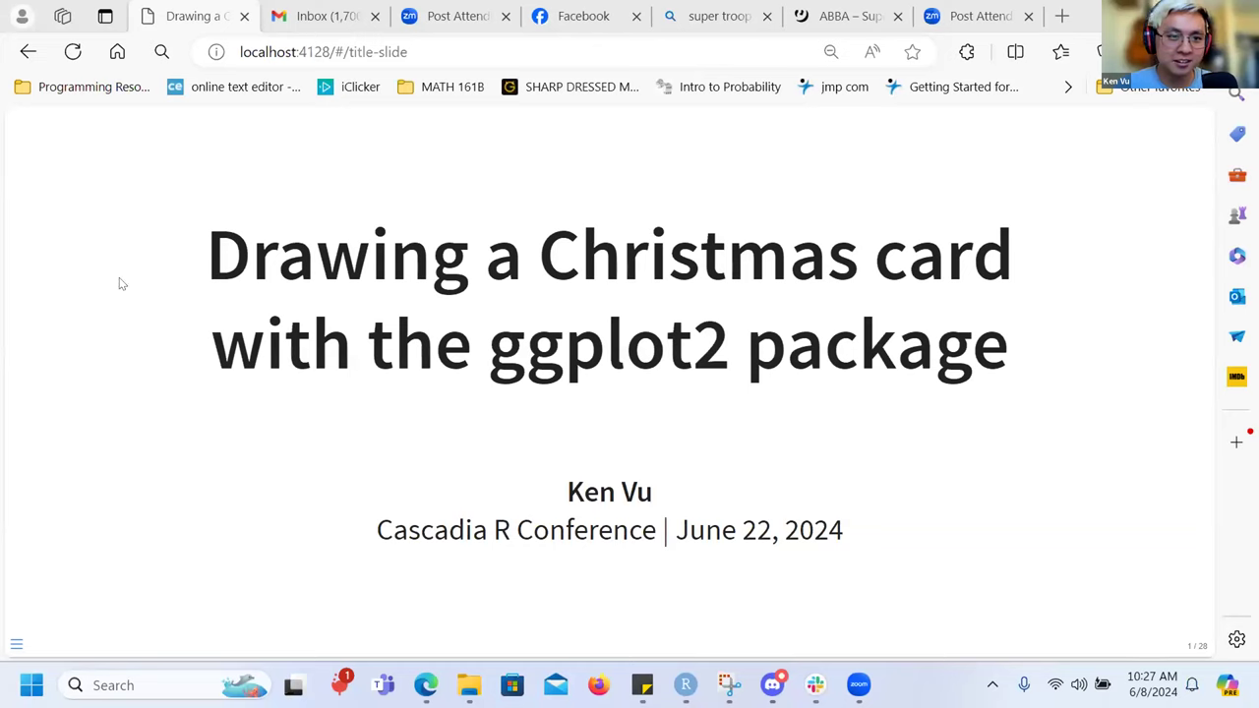
{"action": "mouse_move", "coordinate": [633, 430]}
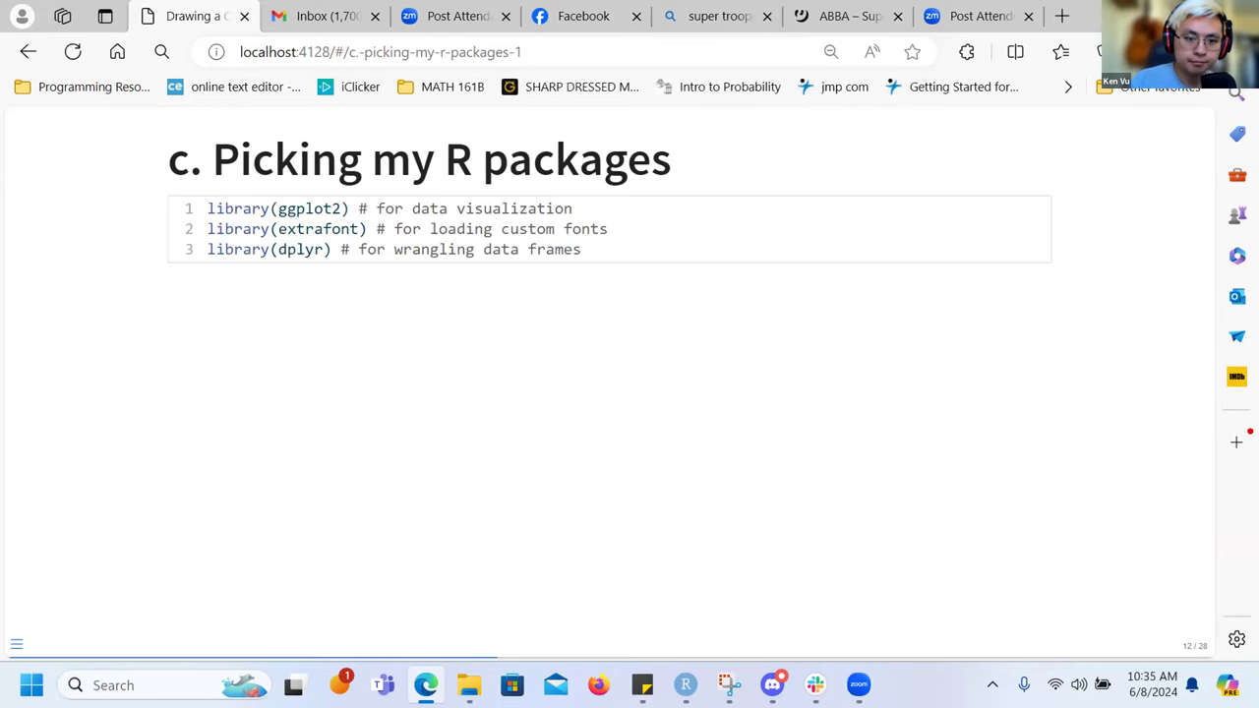
Step: Advance from the R packages slide toward the final thank-you slide
{"action": "key", "text": "Right"}
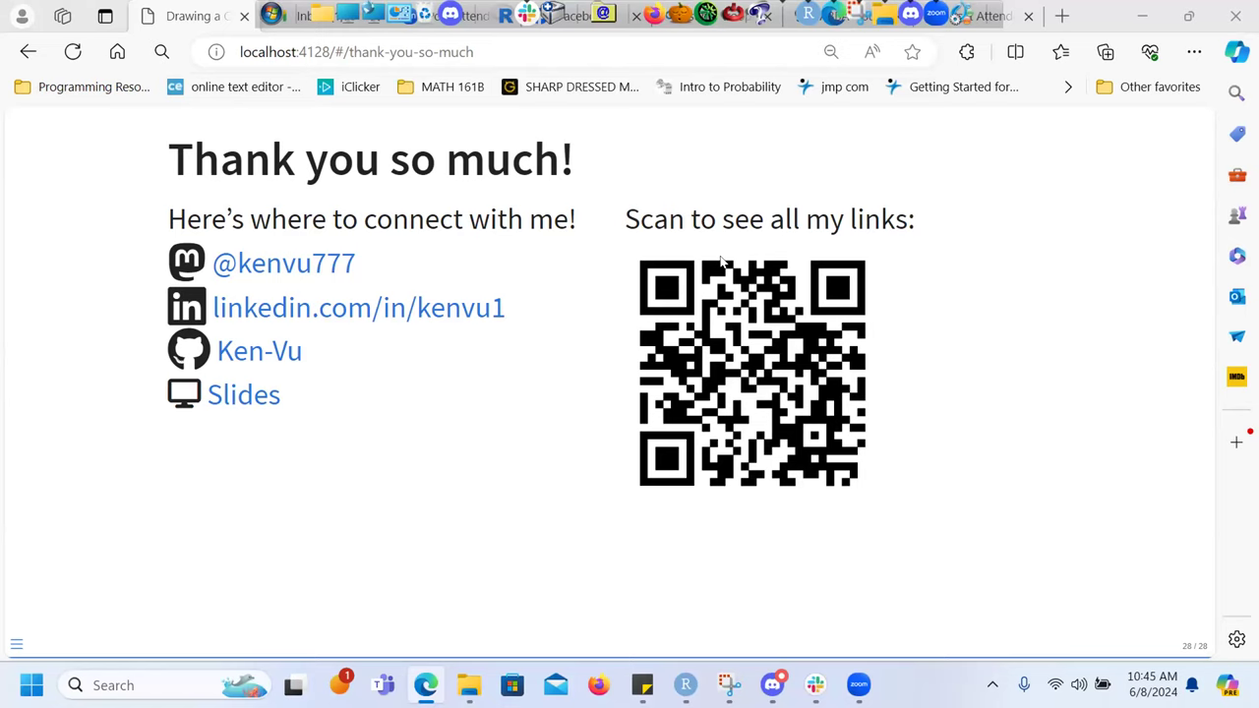
{"action": "mouse_move", "coordinate": [705, 102]}
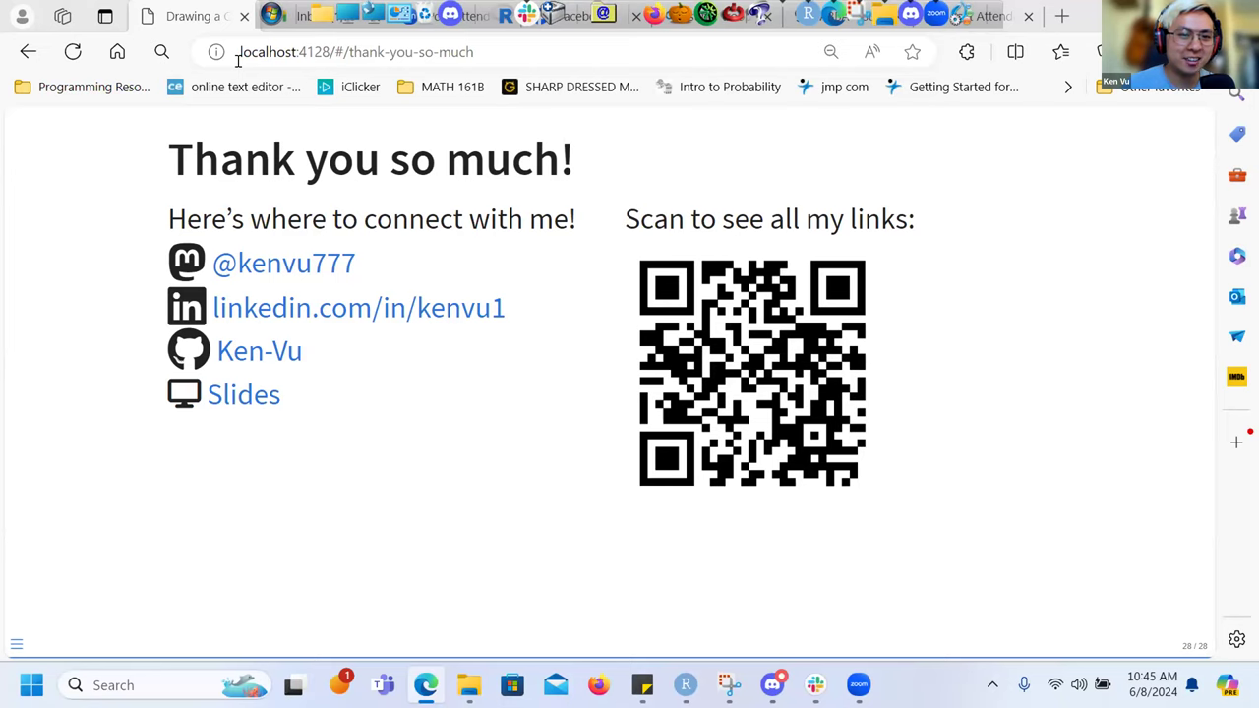
{"action": "mouse_move", "coordinate": [586, 187]}
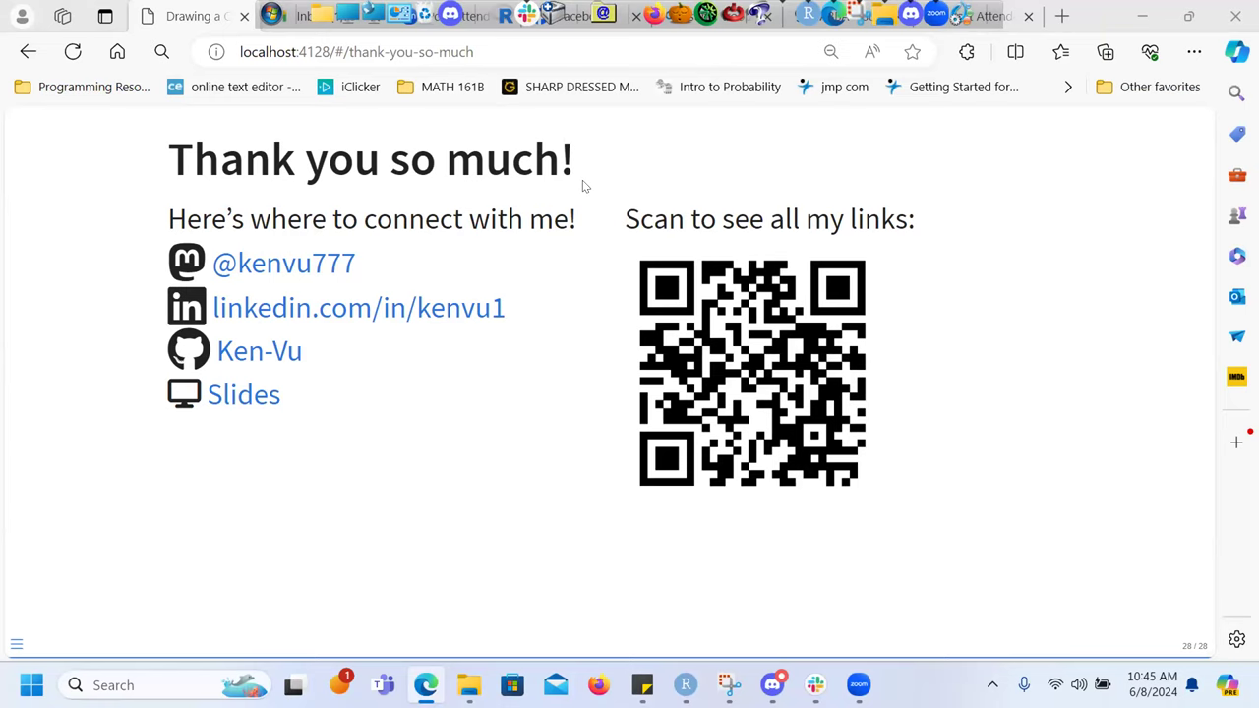
{"action": "mouse_move", "coordinate": [397, 94]}
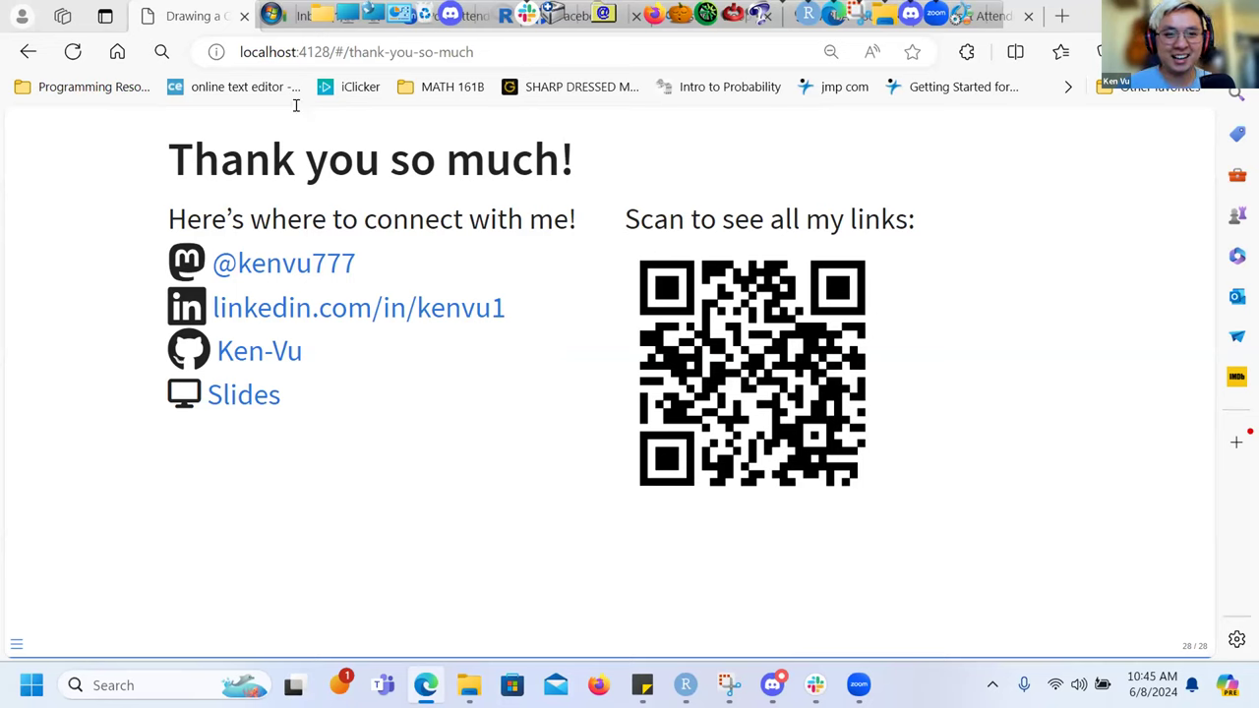
{"action": "mouse_move", "coordinate": [234, 11]}
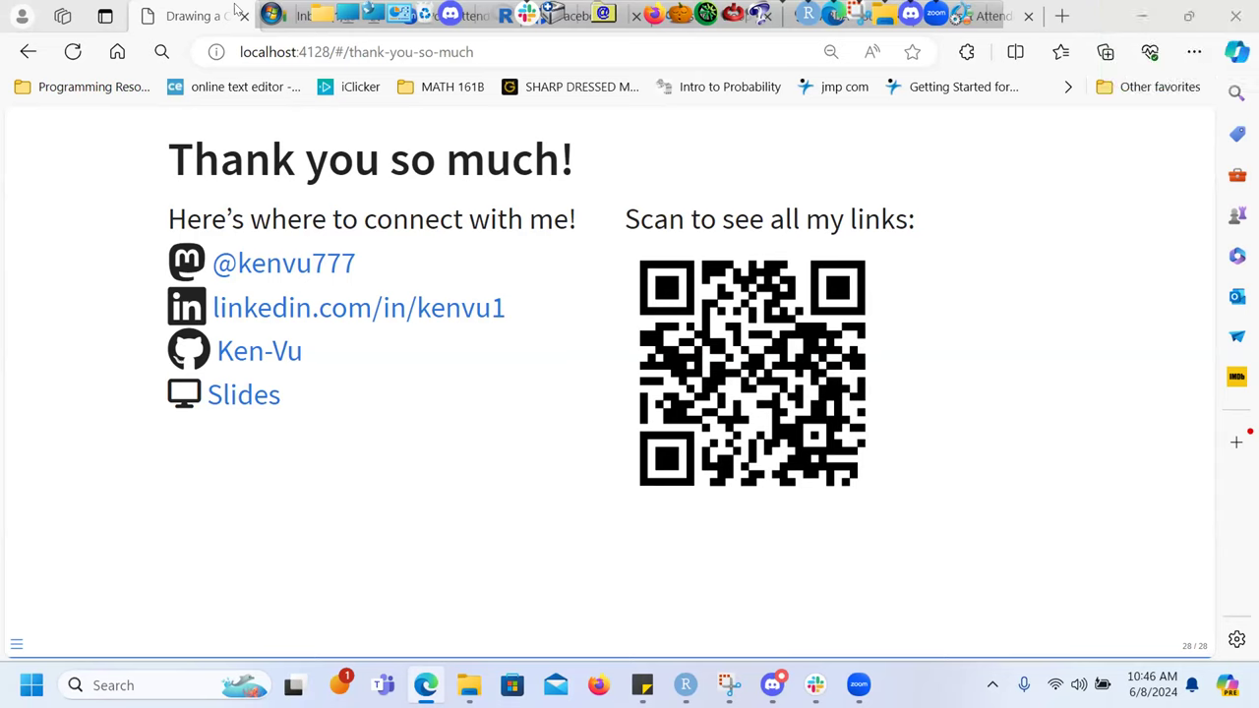
{"action": "mouse_move", "coordinate": [400, 268]}
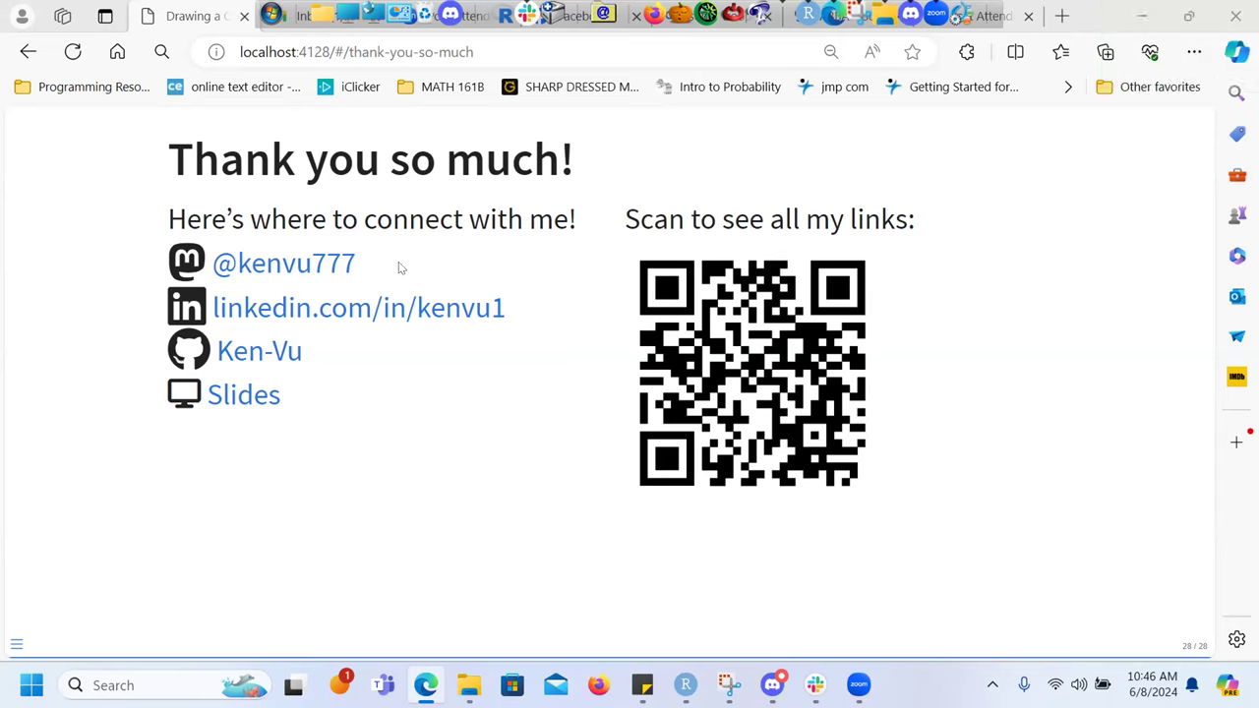
{"action": "mouse_move", "coordinate": [859, 167]}
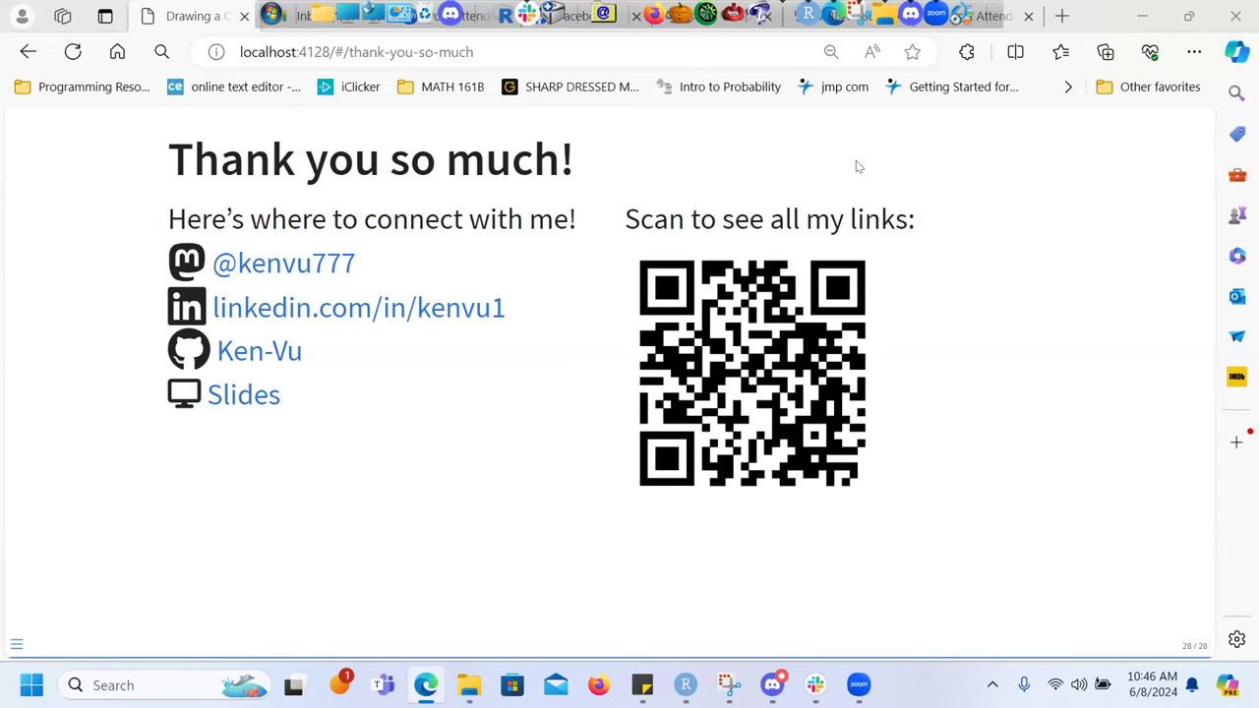
{"action": "mouse_move", "coordinate": [247, 101]}
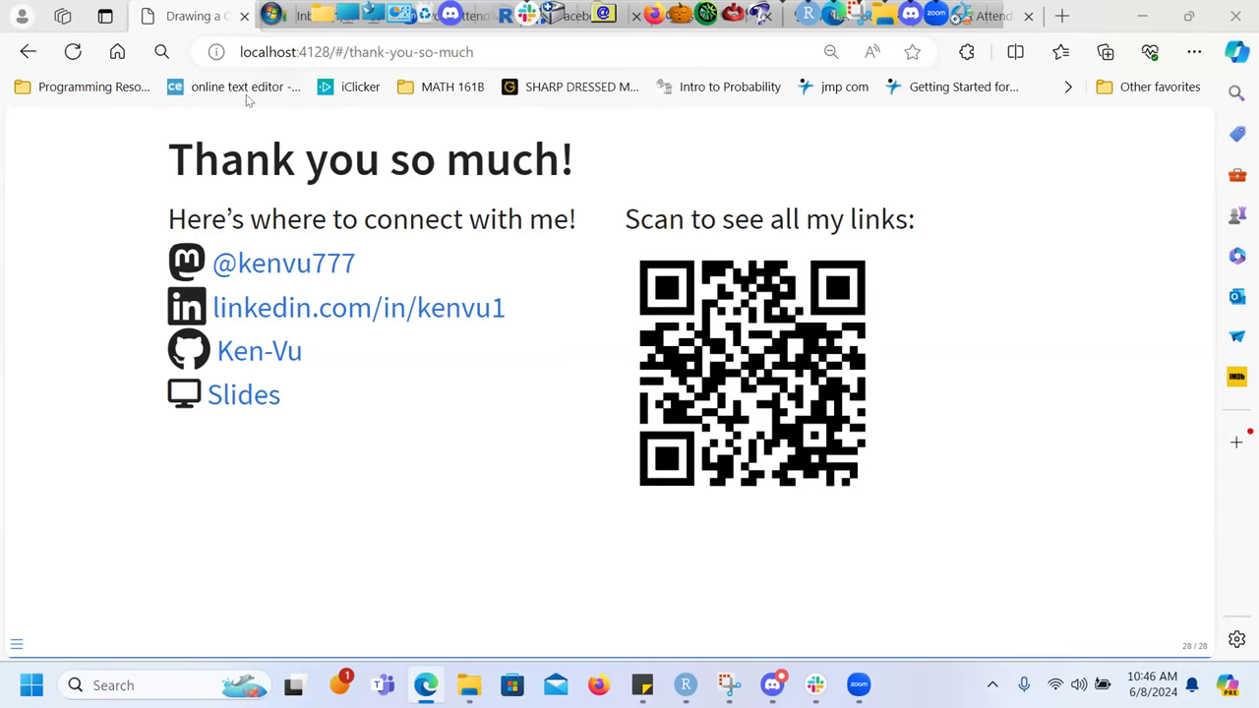